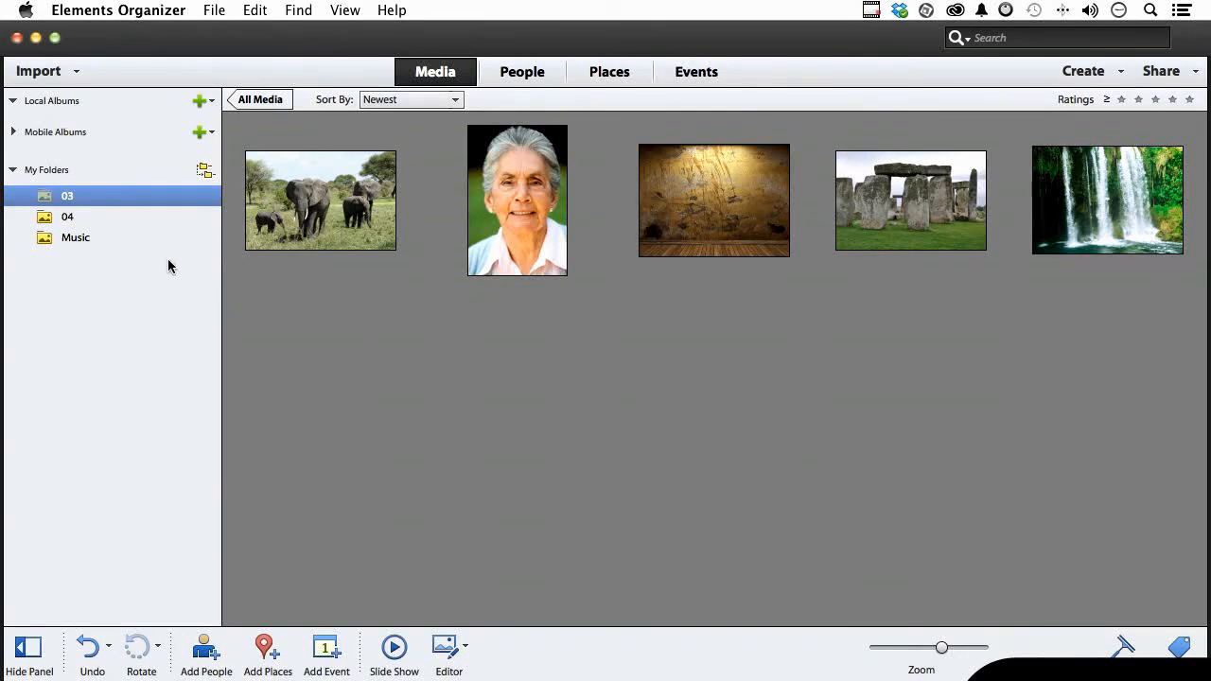
Show the Music folder's thirteen MP3 files in the media grid
{"action": "left_click", "coordinate": [67, 217]}
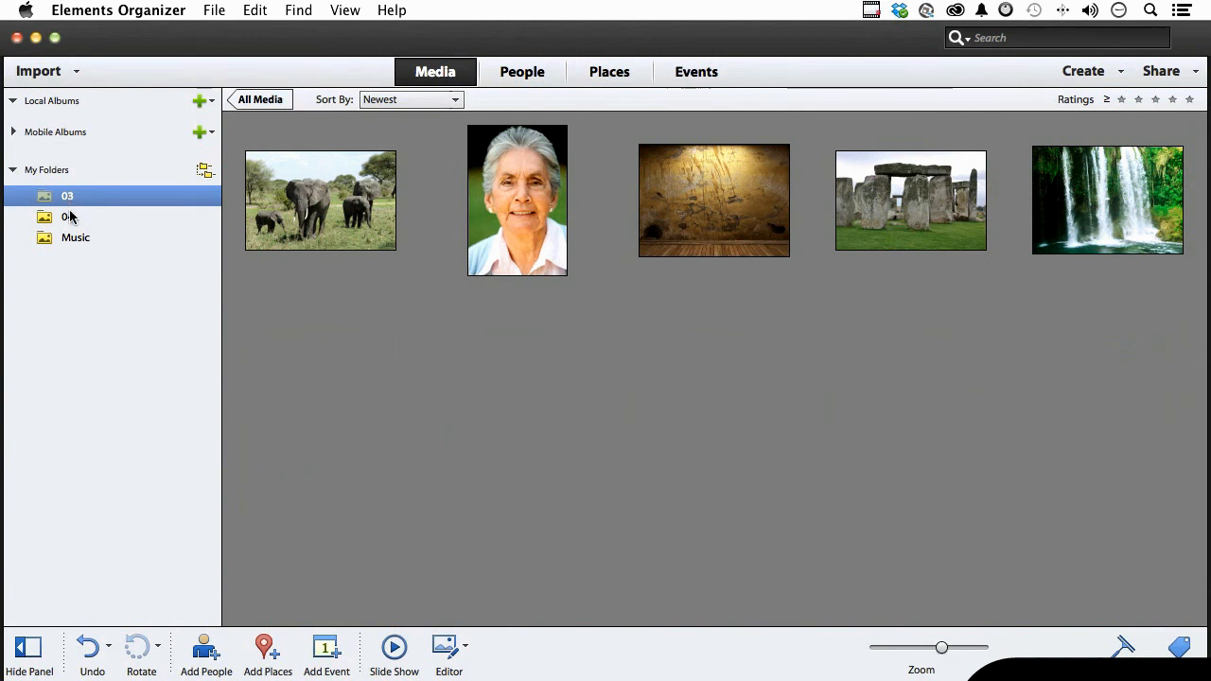
{"action": "left_click", "coordinate": [76, 238]}
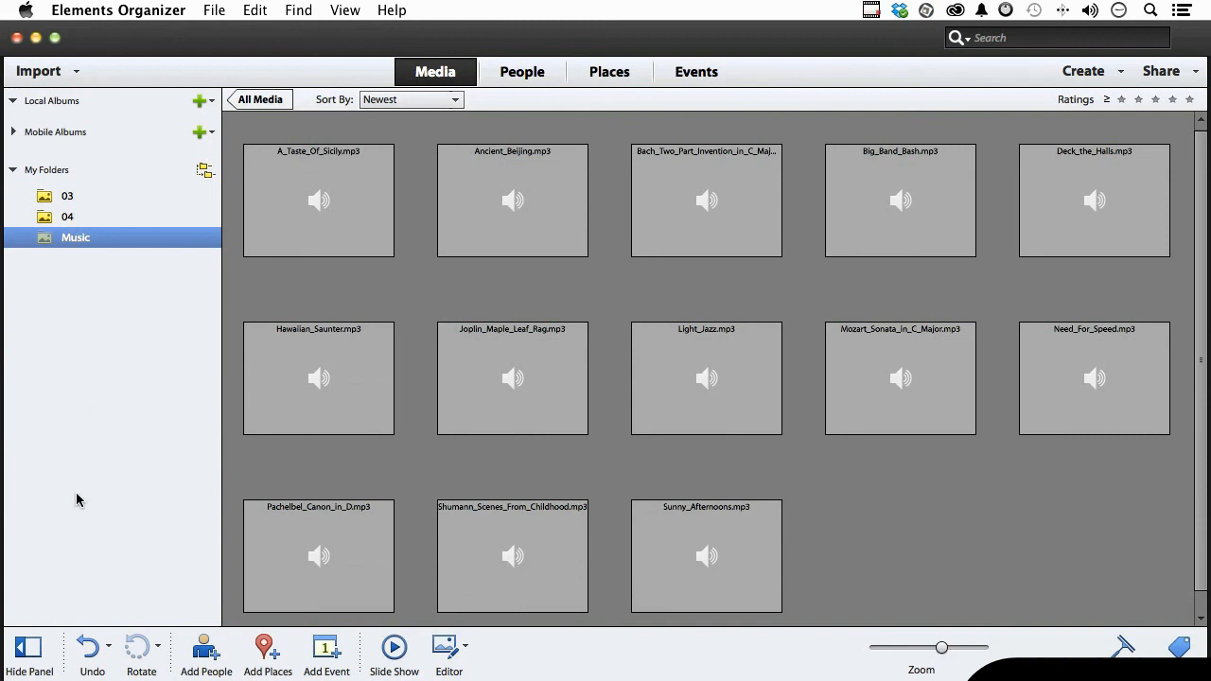
{"action": "mouse_move", "coordinate": [80, 502]}
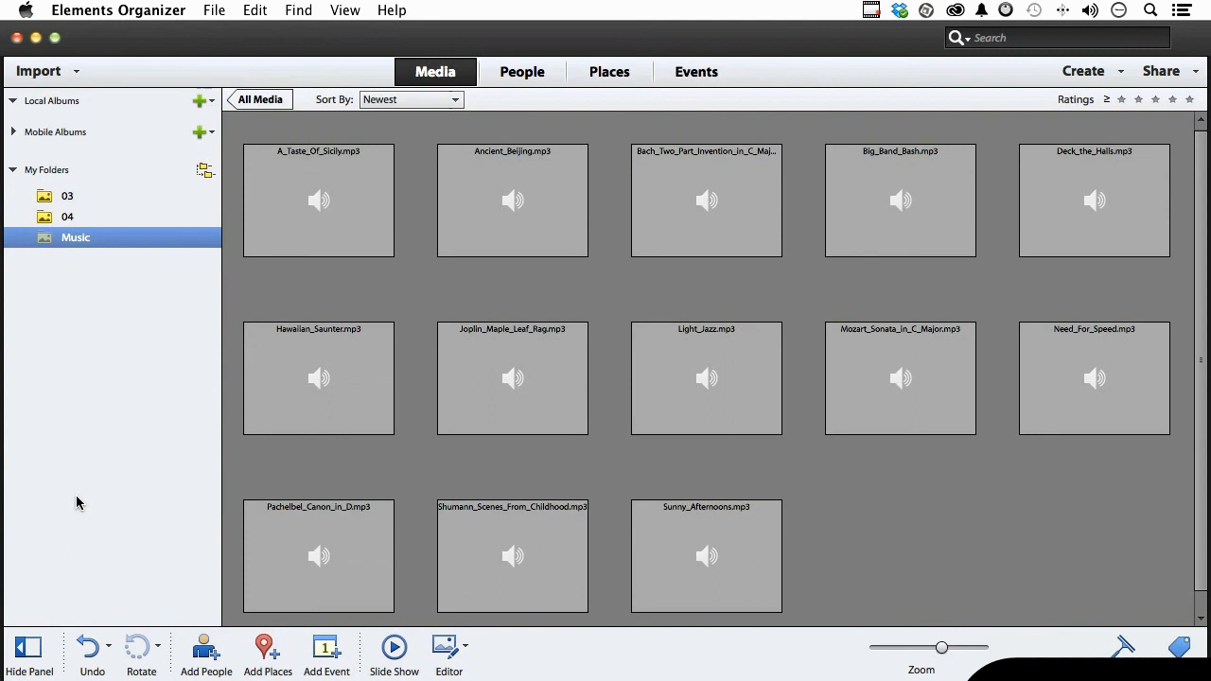
{"action": "mouse_move", "coordinate": [145, 220]}
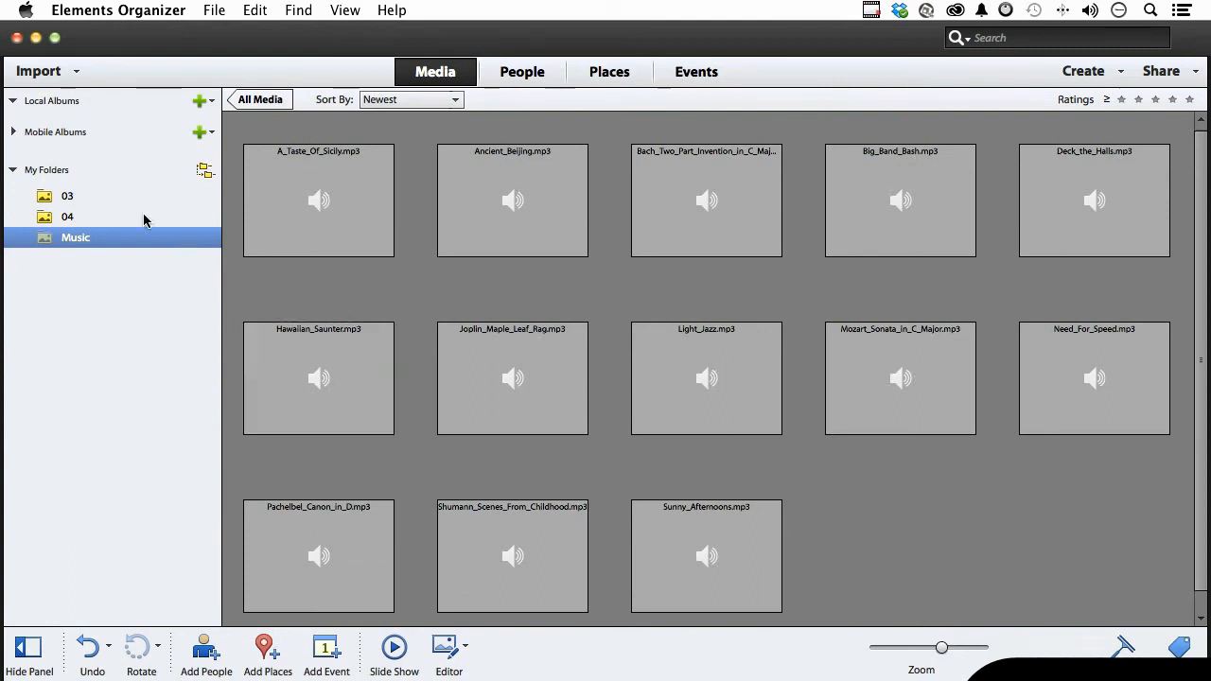
{"action": "mouse_move", "coordinate": [108, 380]}
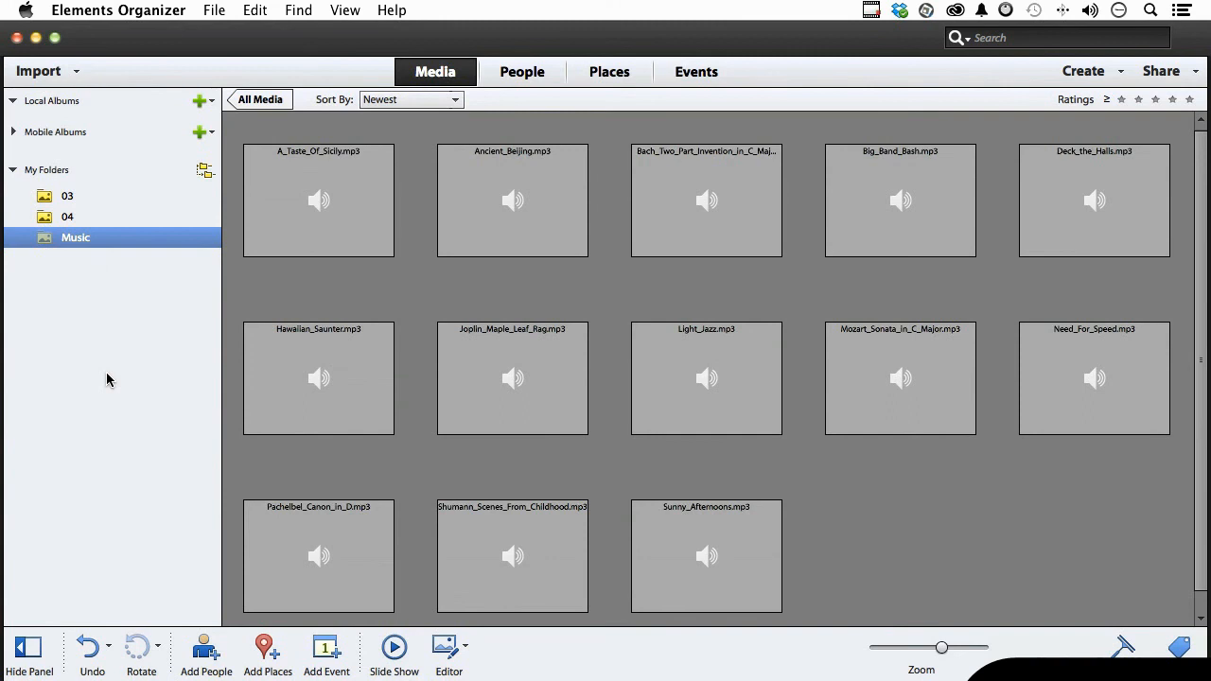
{"action": "mouse_move", "coordinate": [170, 193]}
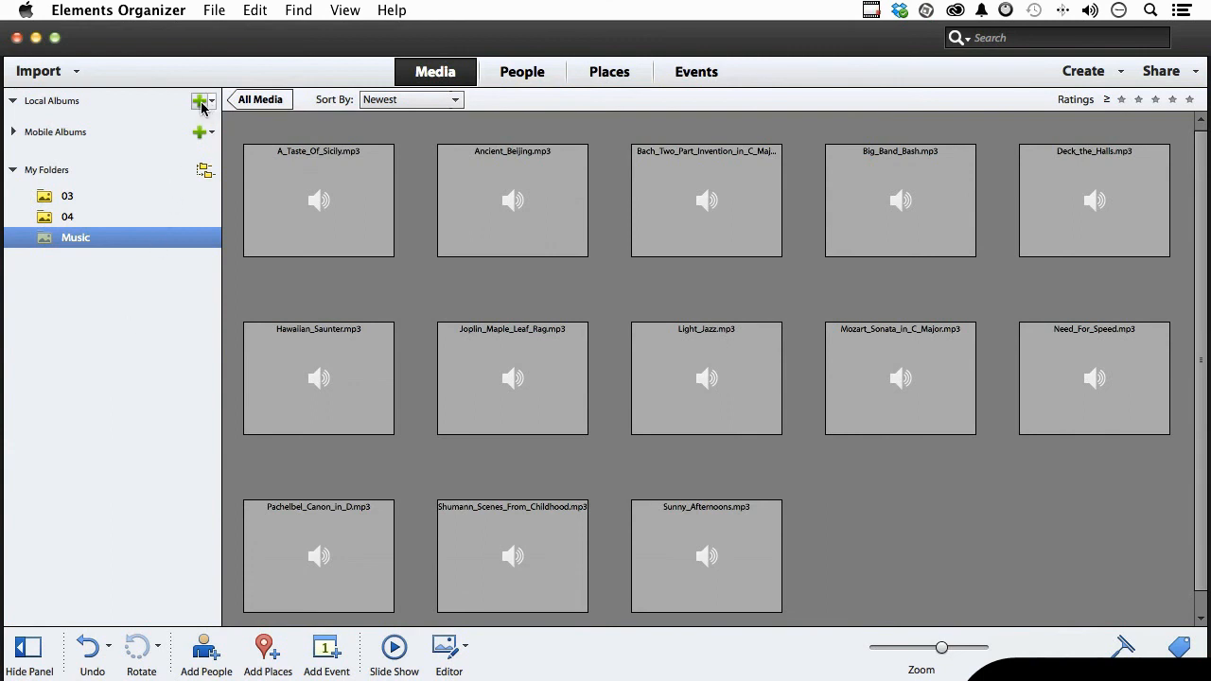
Create a top-level album category named Travel under Local Albums and select it
{"action": "left_click", "coordinate": [212, 101]}
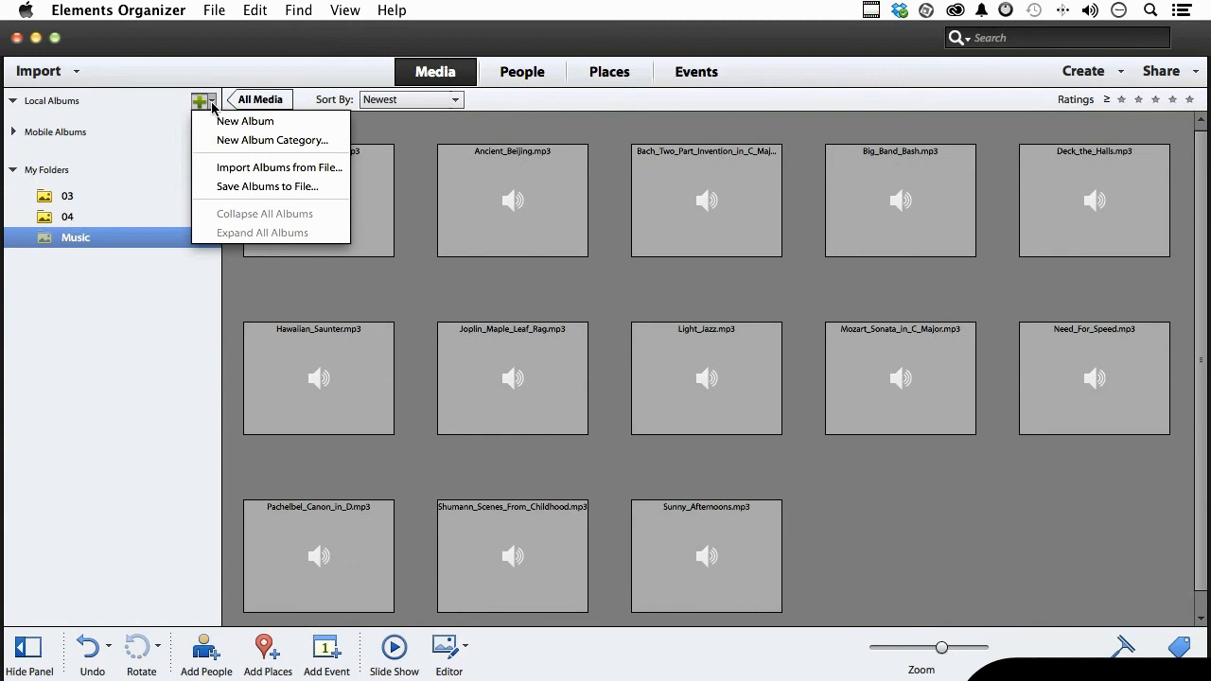
{"action": "left_click", "coordinate": [272, 140]}
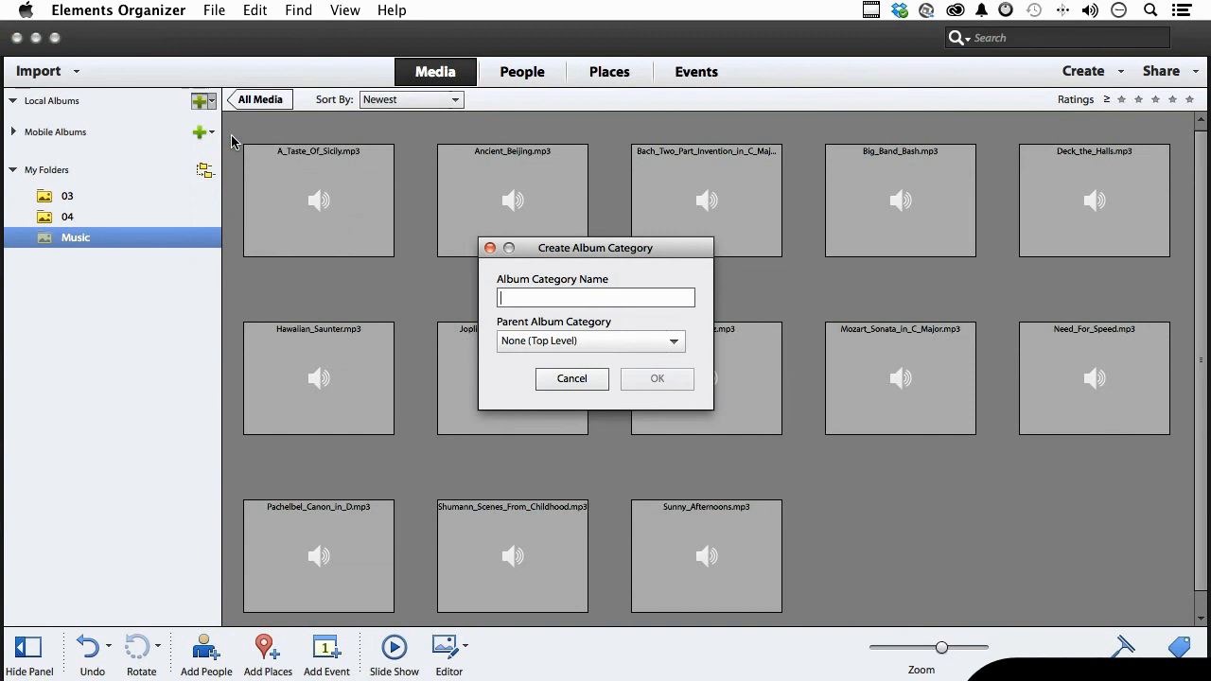
{"action": "type", "text": "Travel"}
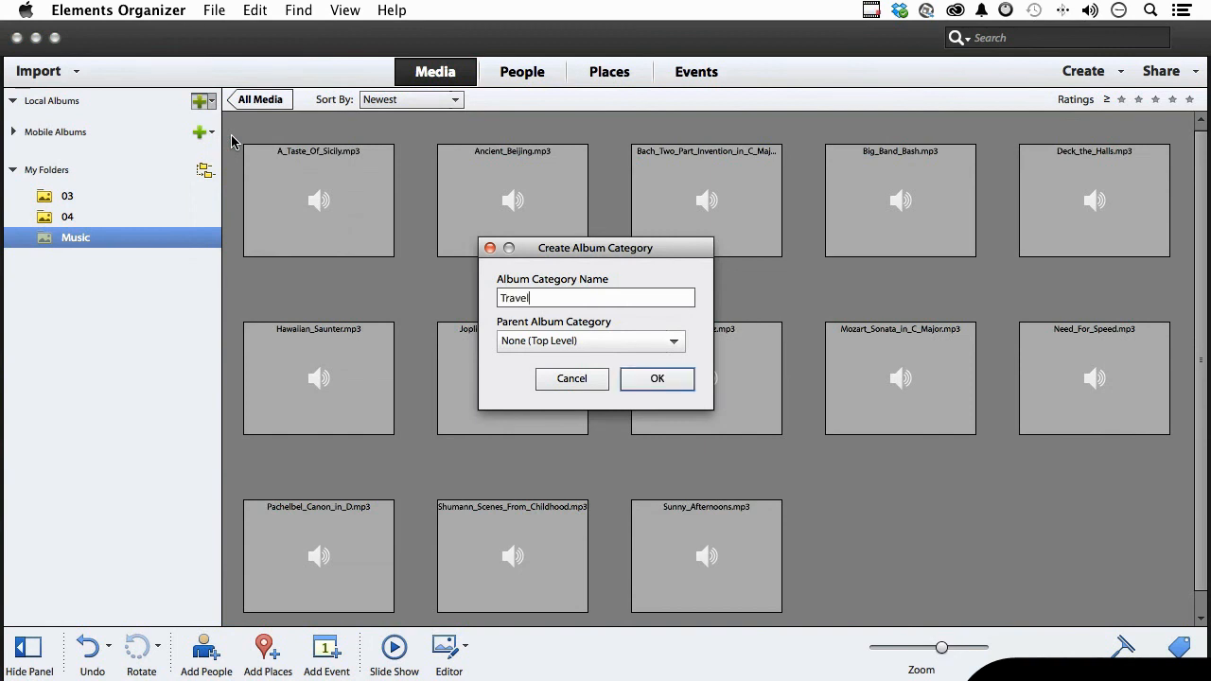
{"action": "mouse_move", "coordinate": [585, 363]}
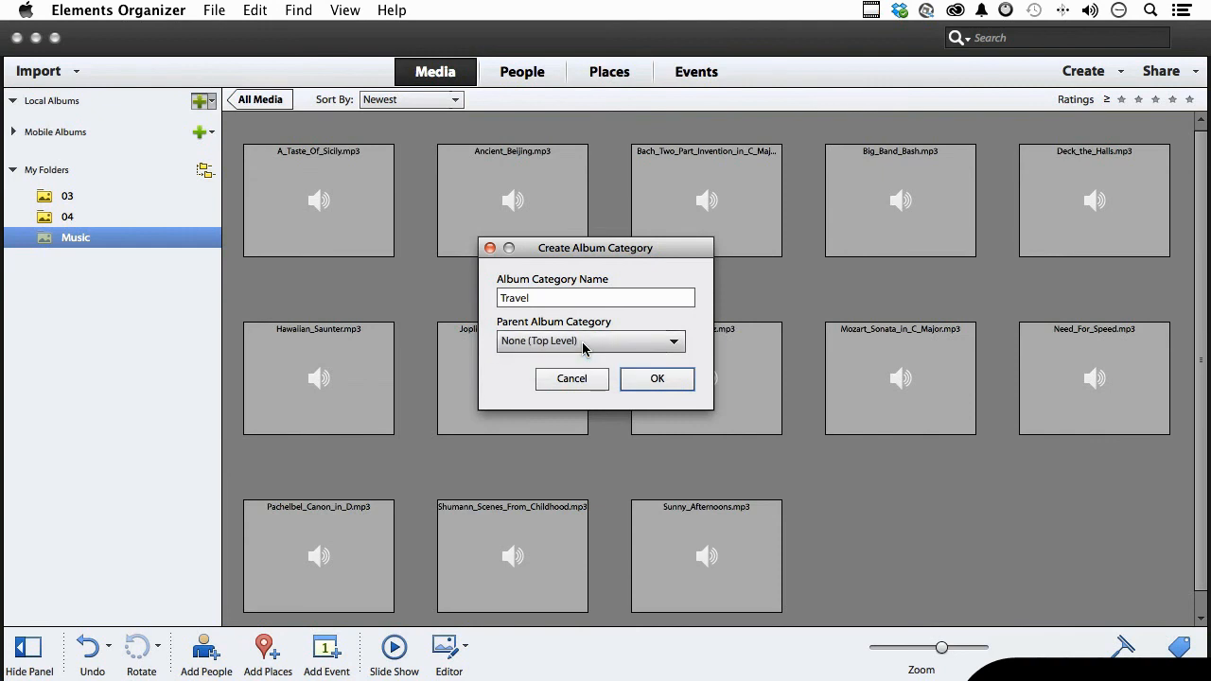
{"action": "left_click", "coordinate": [657, 378]}
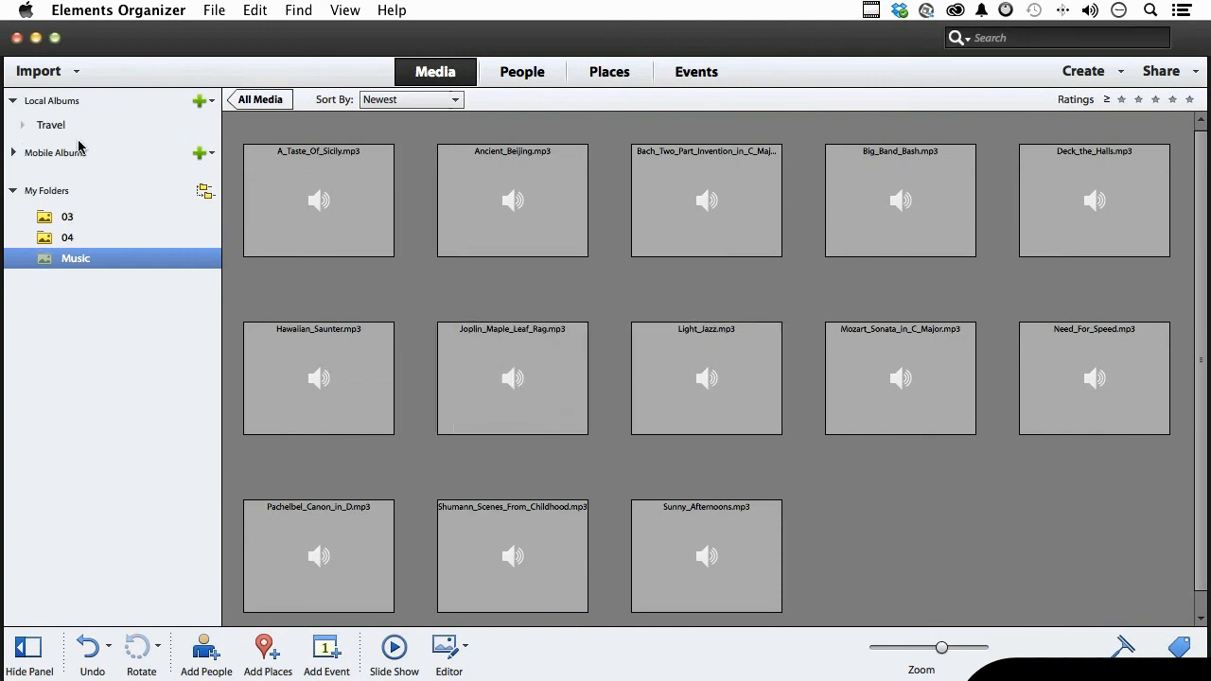
{"action": "mouse_move", "coordinate": [64, 142]}
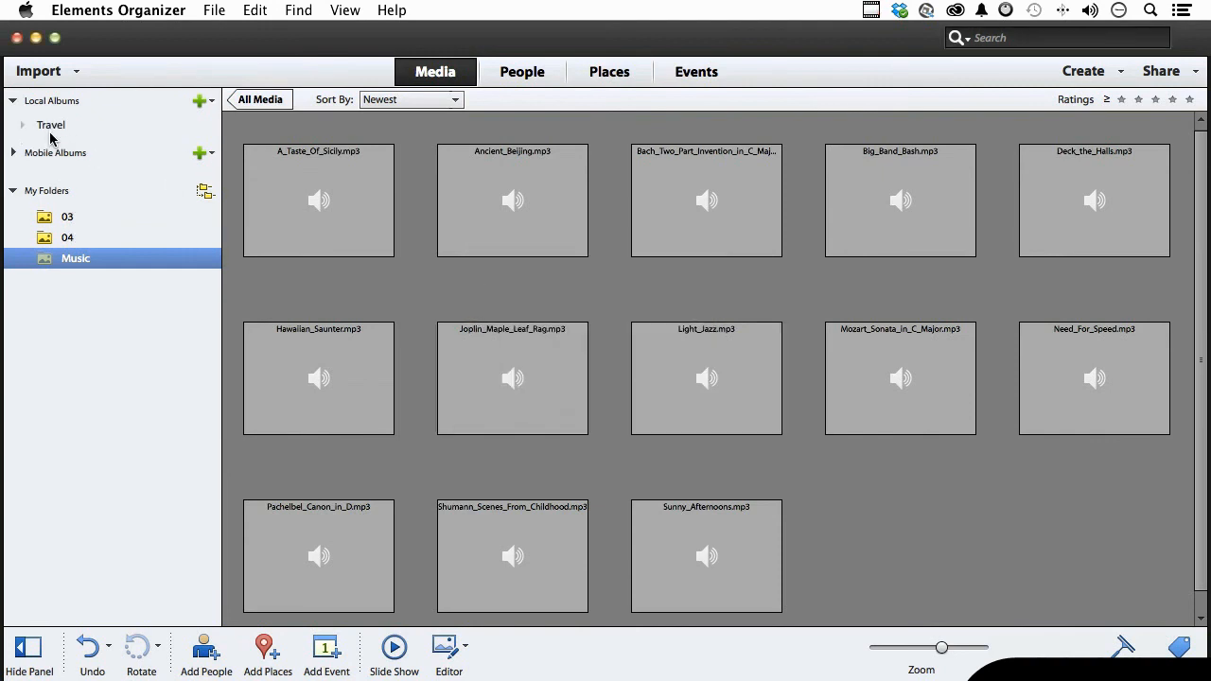
{"action": "left_click", "coordinate": [50, 124]}
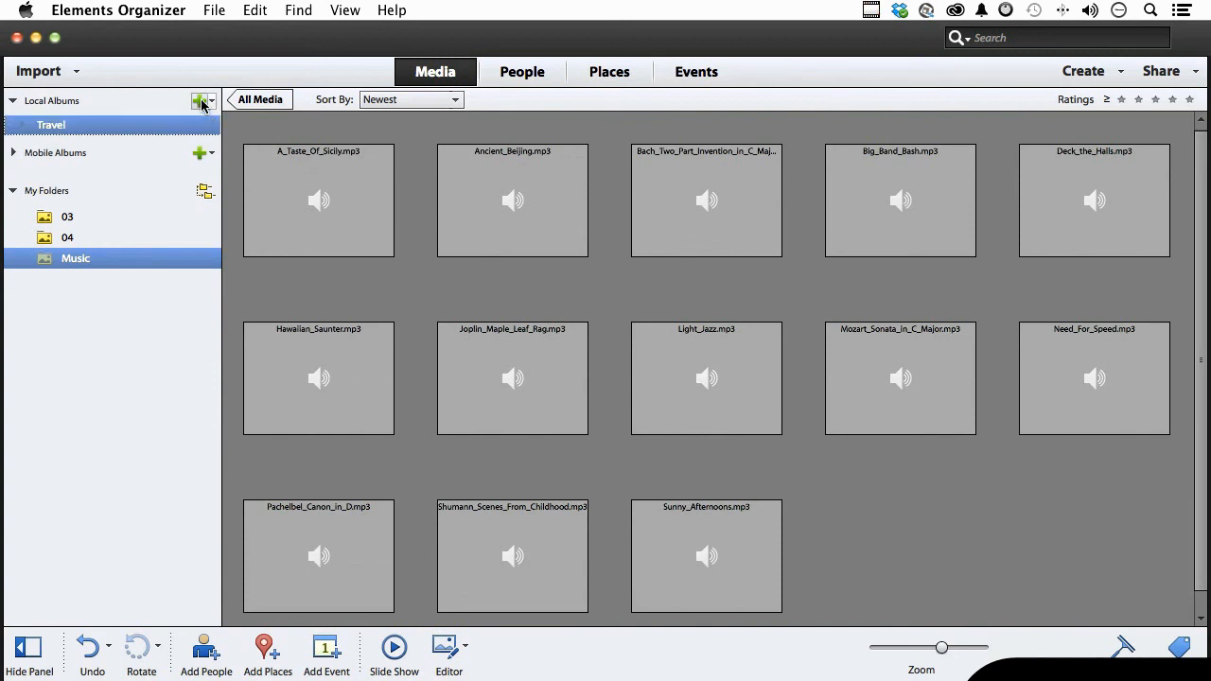
Create an album named UK inside the Travel category
{"action": "left_click", "coordinate": [197, 100]}
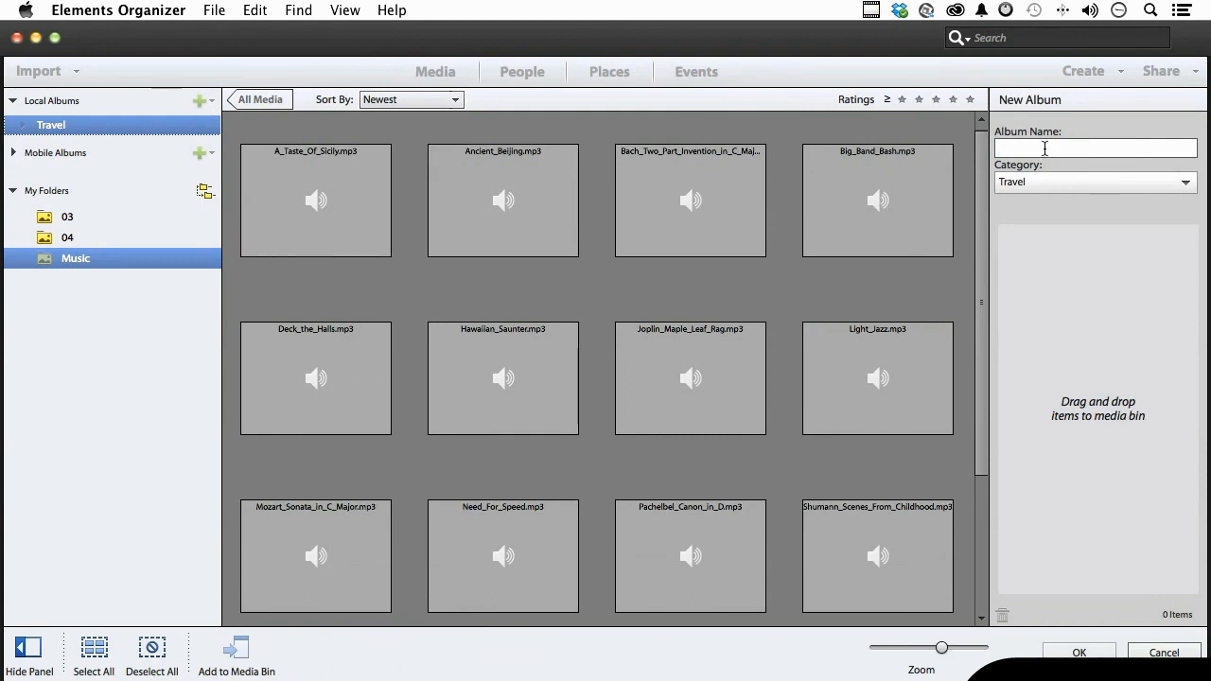
{"action": "type", "text": "U"}
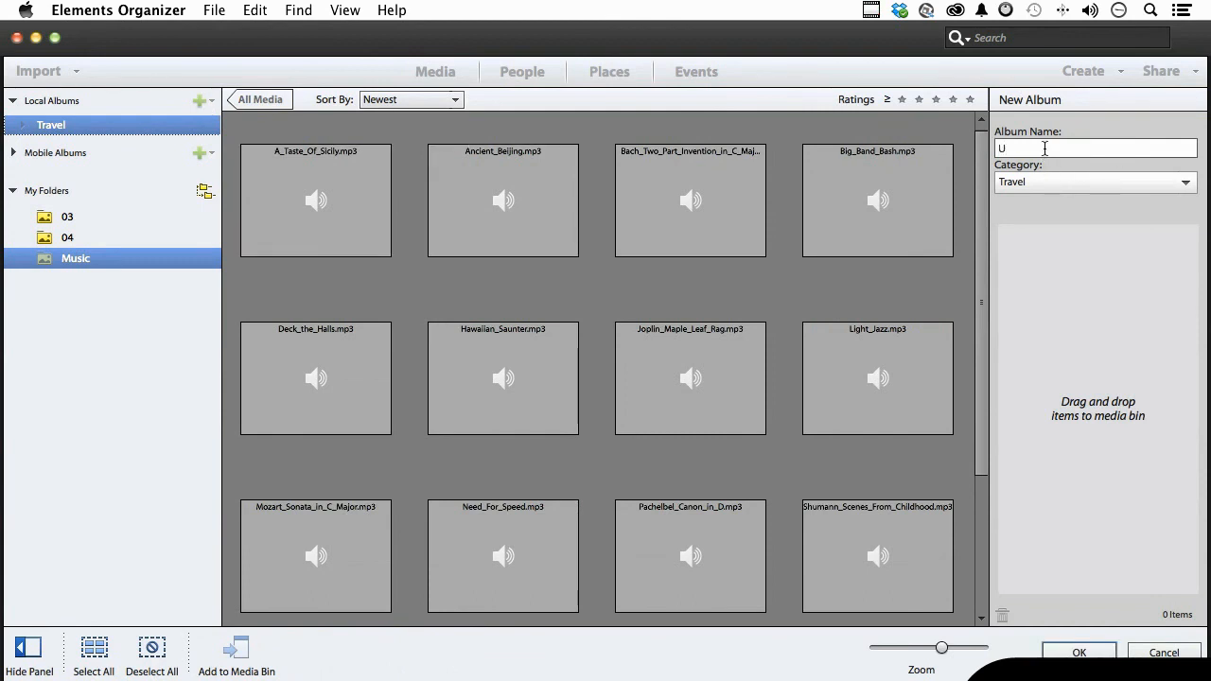
{"action": "type", "text": "K"}
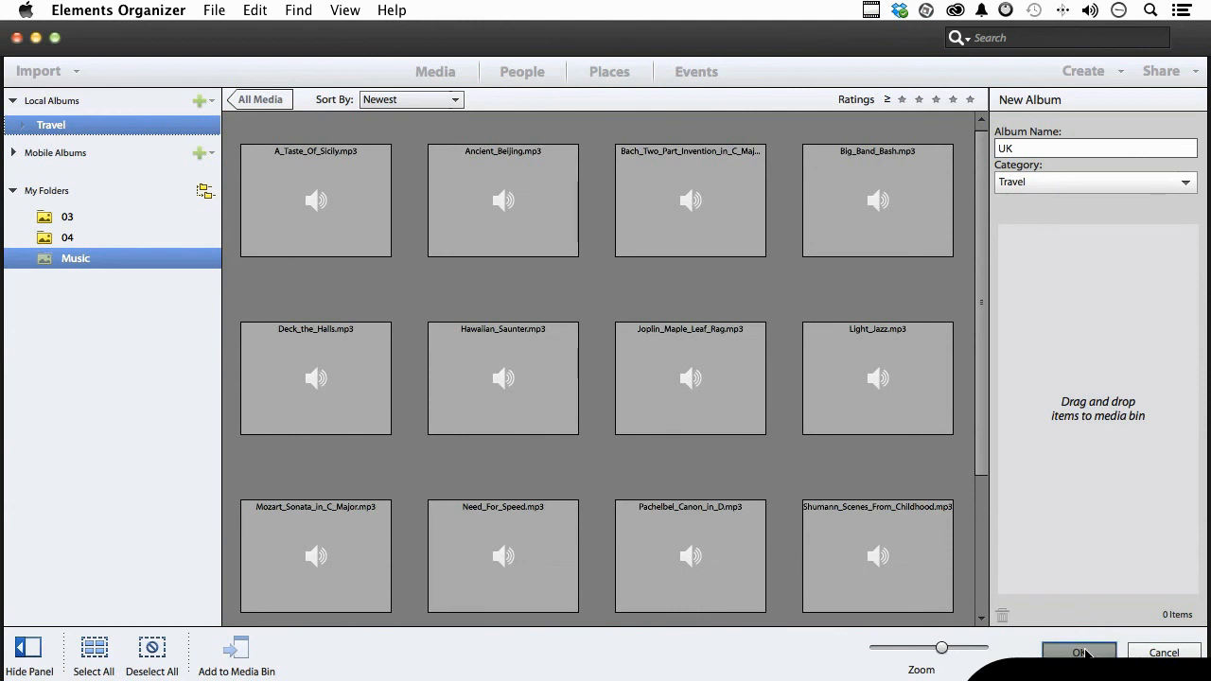
{"action": "left_click", "coordinate": [1080, 652]}
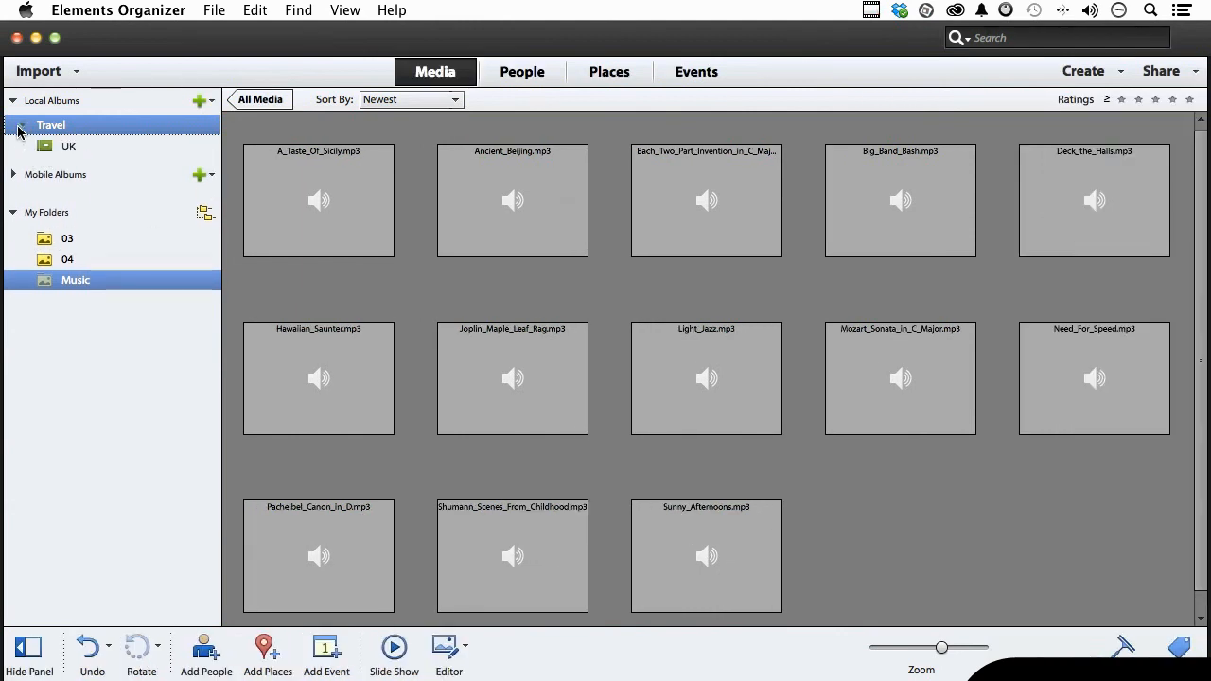
Add a second album named Africa to the Travel category
{"action": "left_click", "coordinate": [198, 101]}
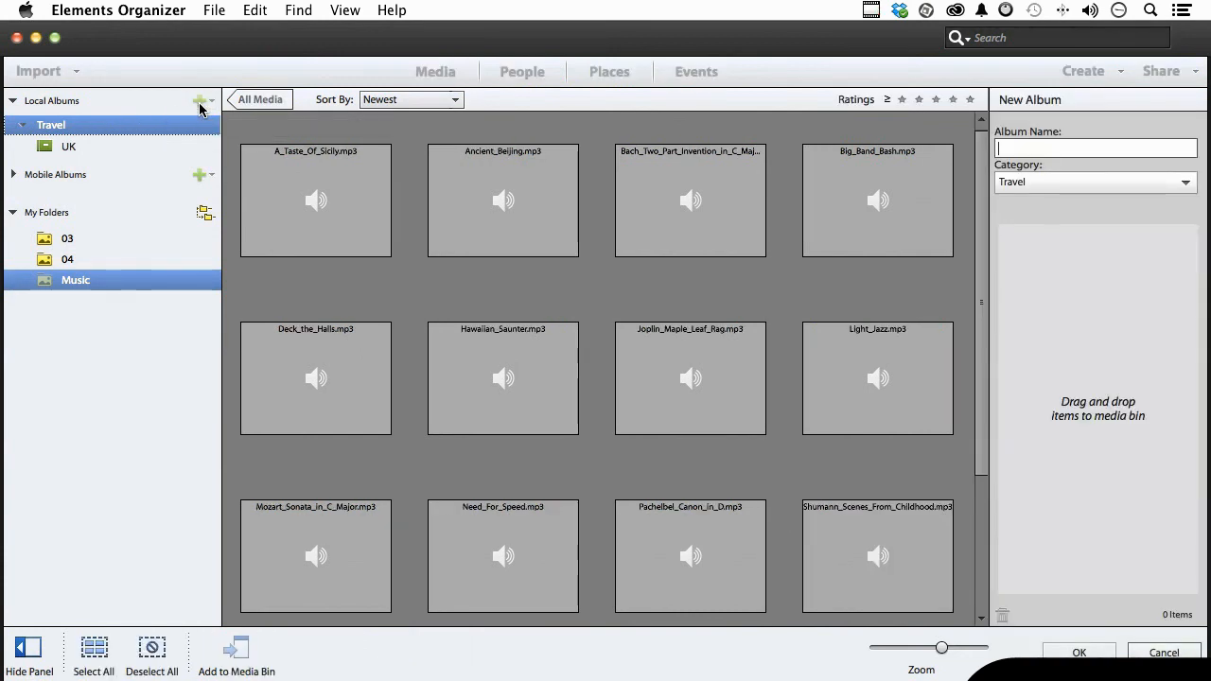
{"action": "type", "text": "Africa"}
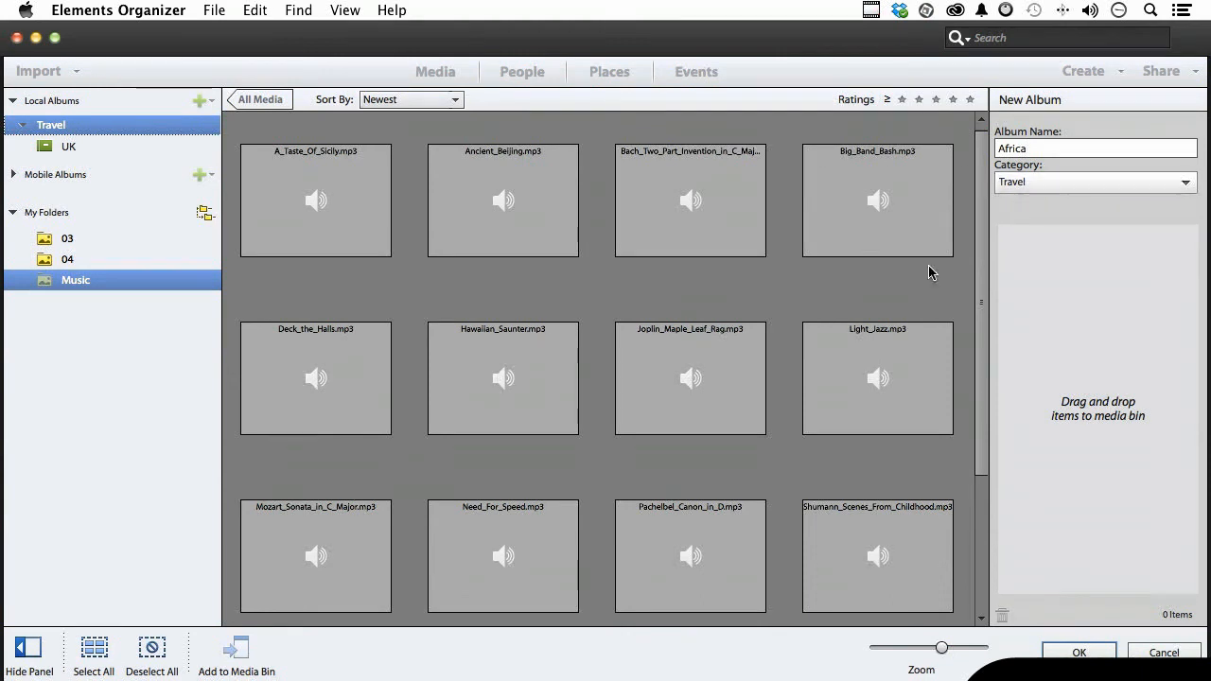
{"action": "left_click", "coordinate": [878, 378]}
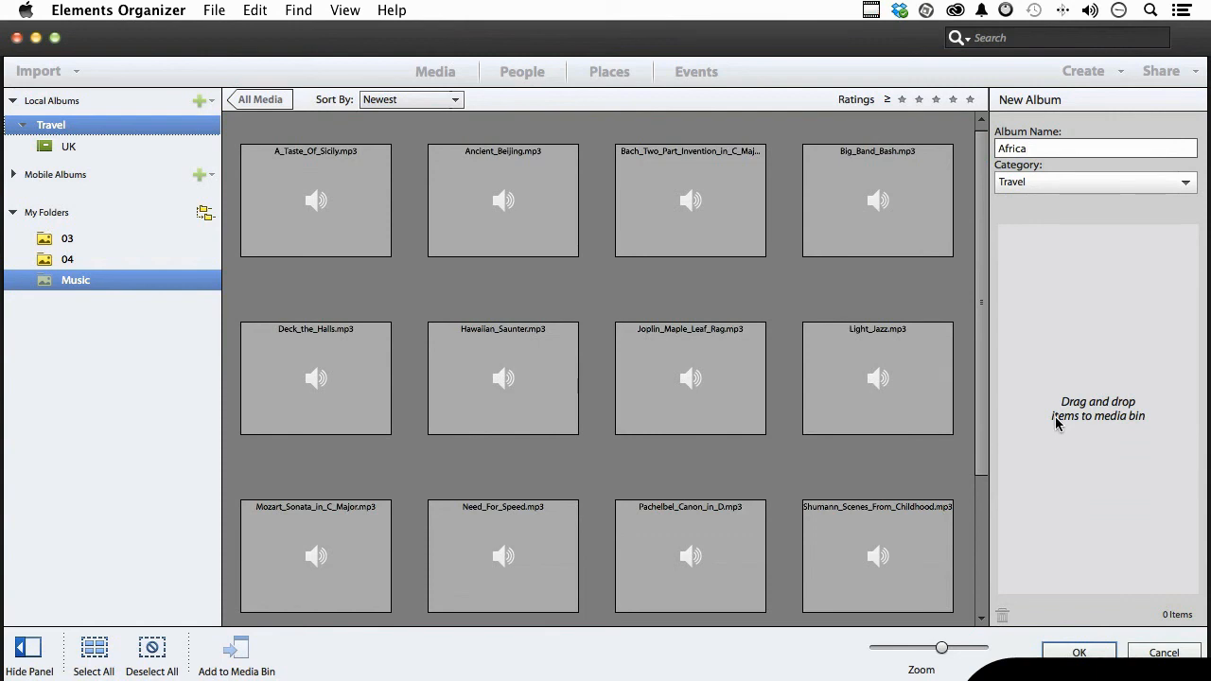
{"action": "left_click", "coordinate": [1081, 653]}
{"action": "type", "text": "U"}
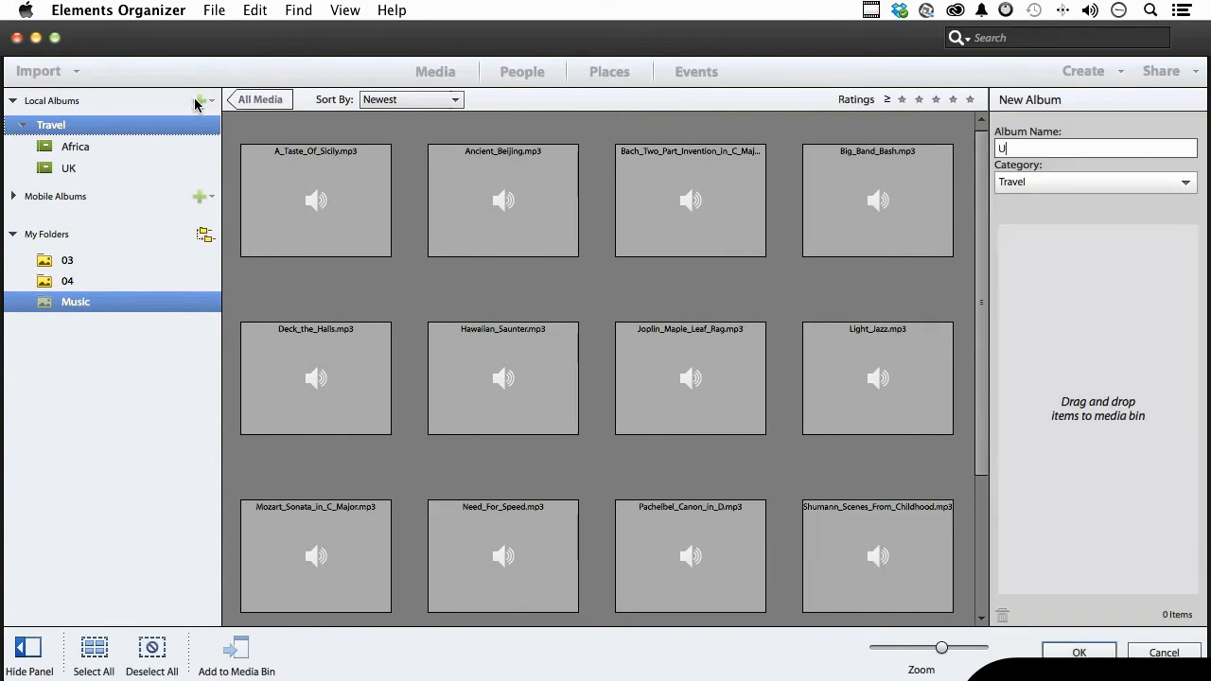
Save a third album named US with Travel kept as its category
{"action": "type", "text": "S"}
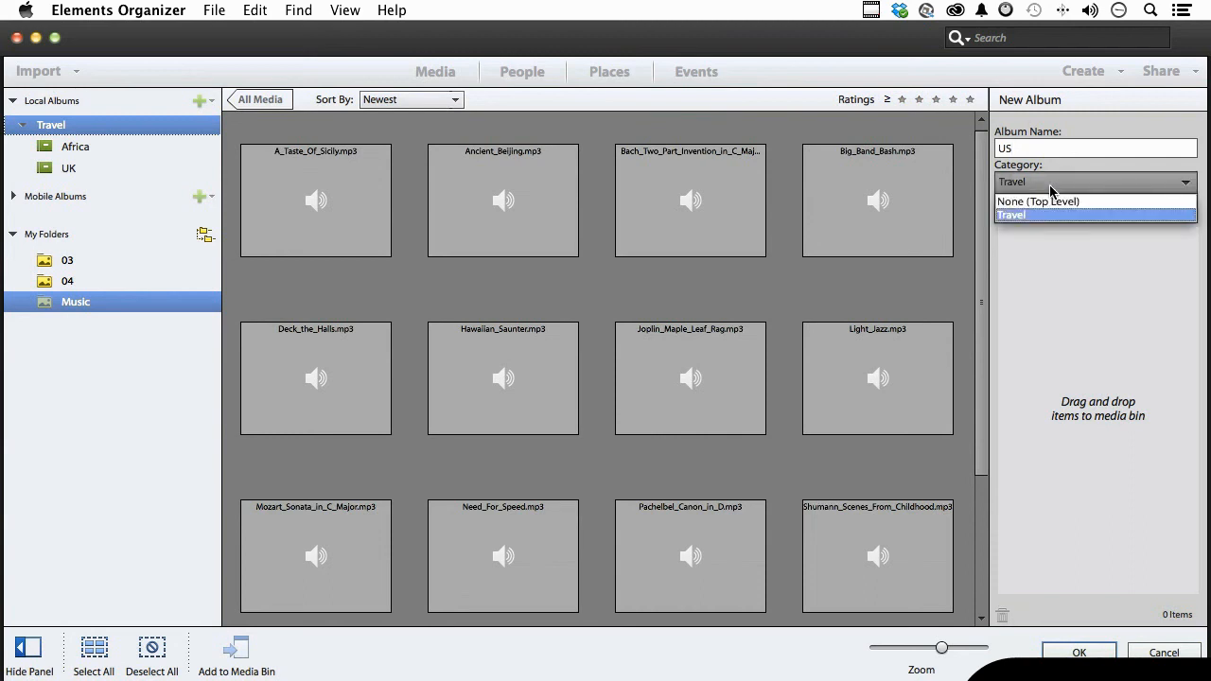
{"action": "left_click", "coordinate": [1095, 215]}
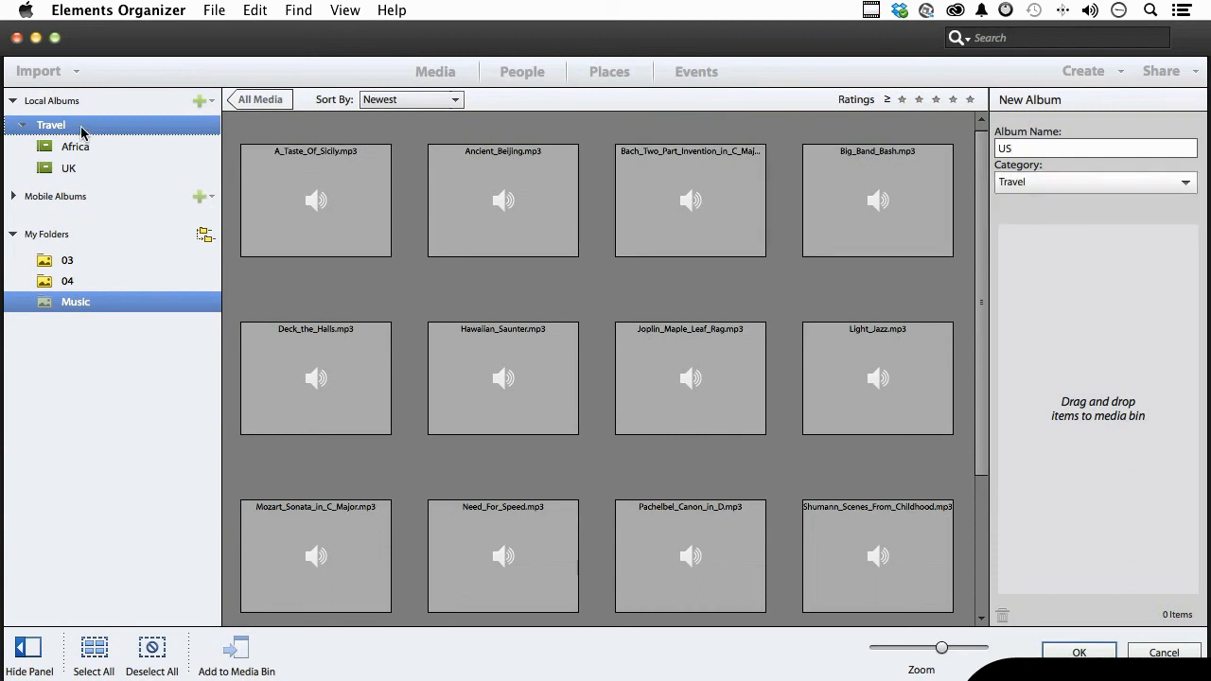
{"action": "left_click", "coordinate": [689, 378]}
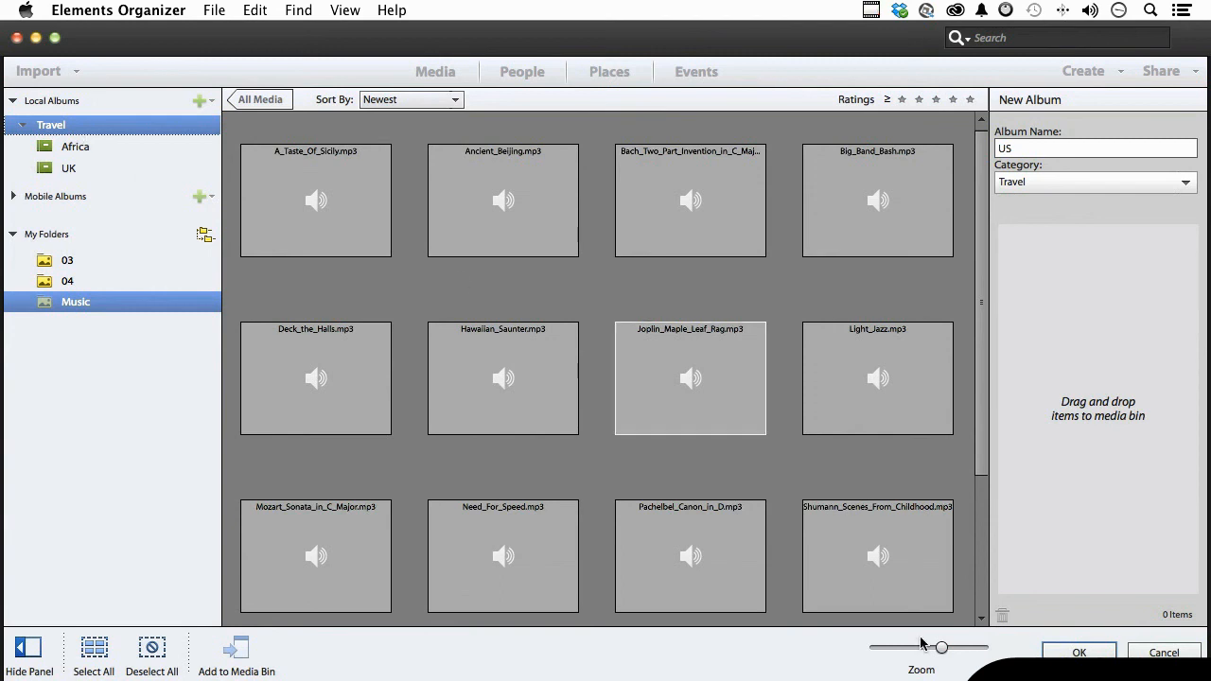
{"action": "left_click", "coordinate": [1079, 652]}
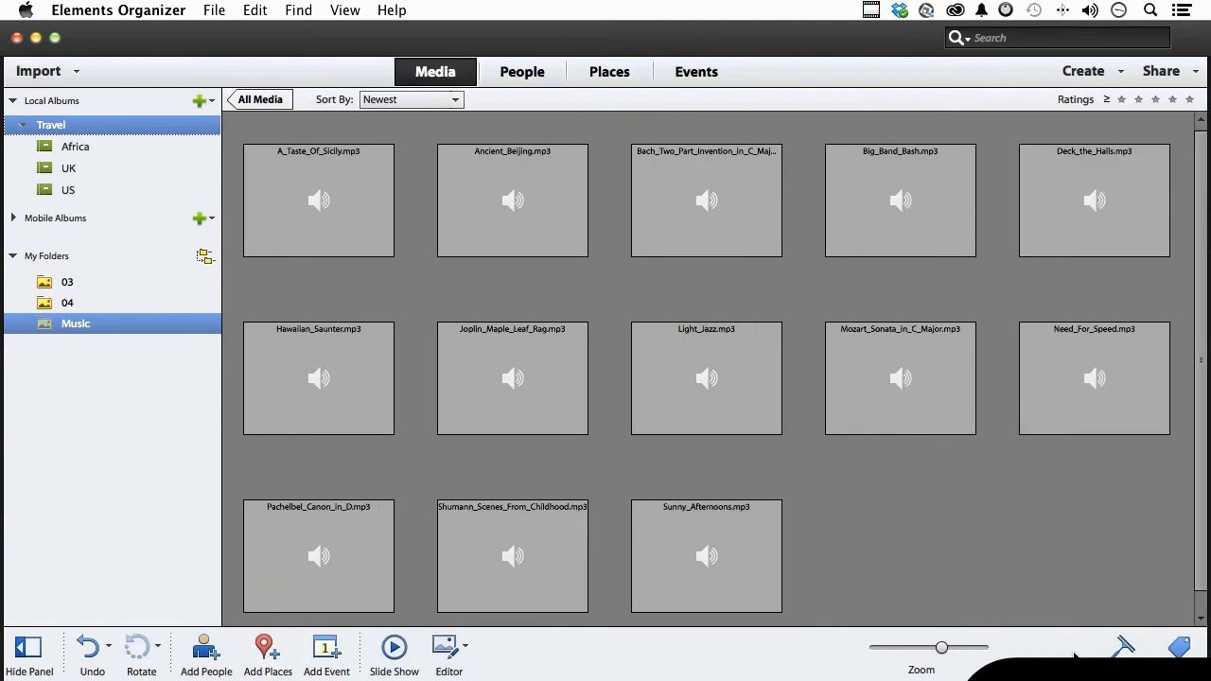
{"action": "mouse_move", "coordinate": [102, 206]}
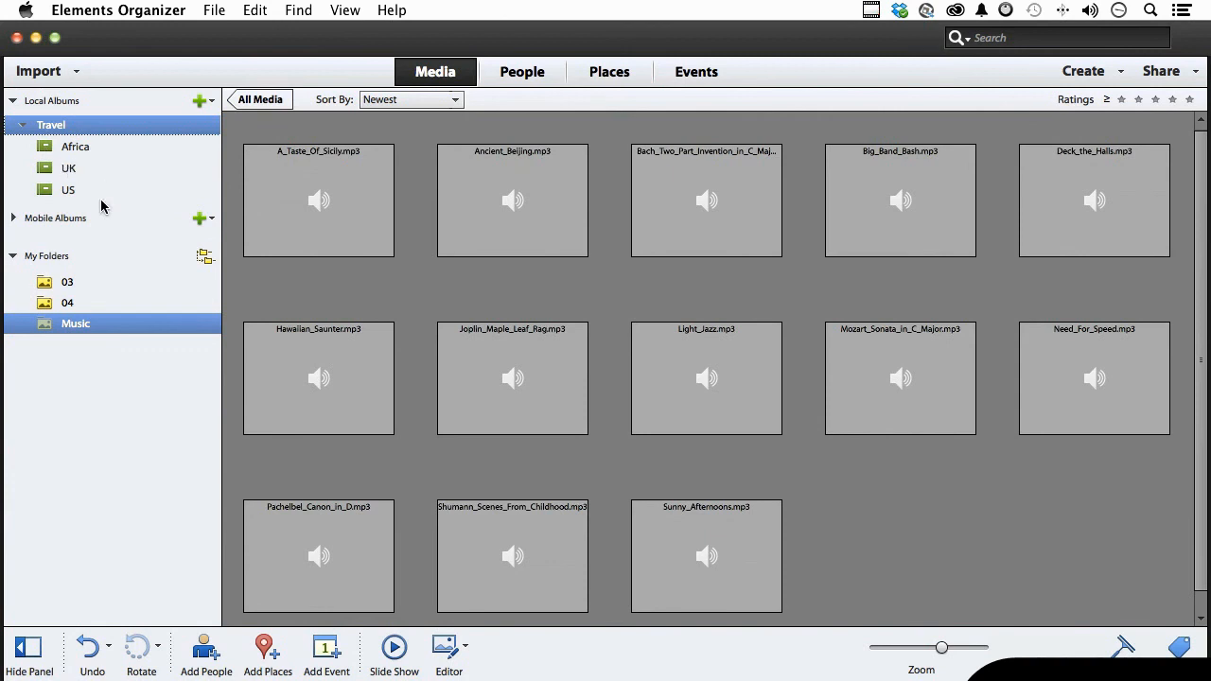
{"action": "mouse_move", "coordinate": [68, 193]}
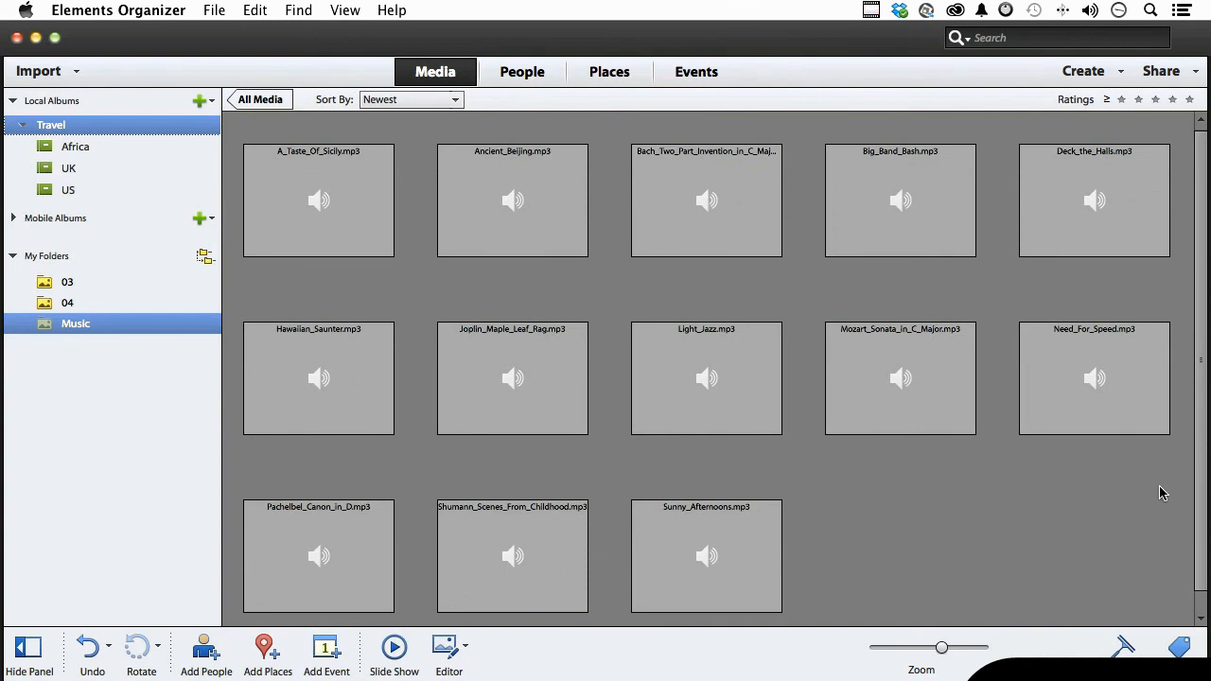
{"action": "mouse_move", "coordinate": [66, 297]}
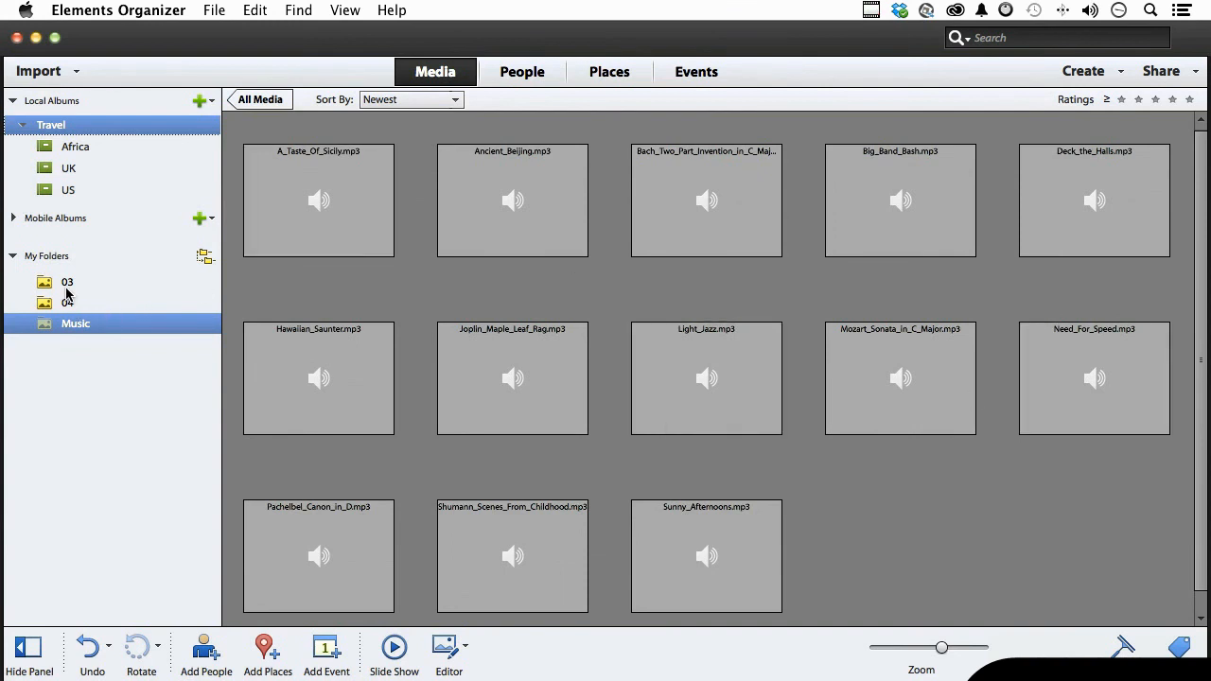
Display folder 03's five photos and clear the photo selection
{"action": "left_click", "coordinate": [67, 282]}
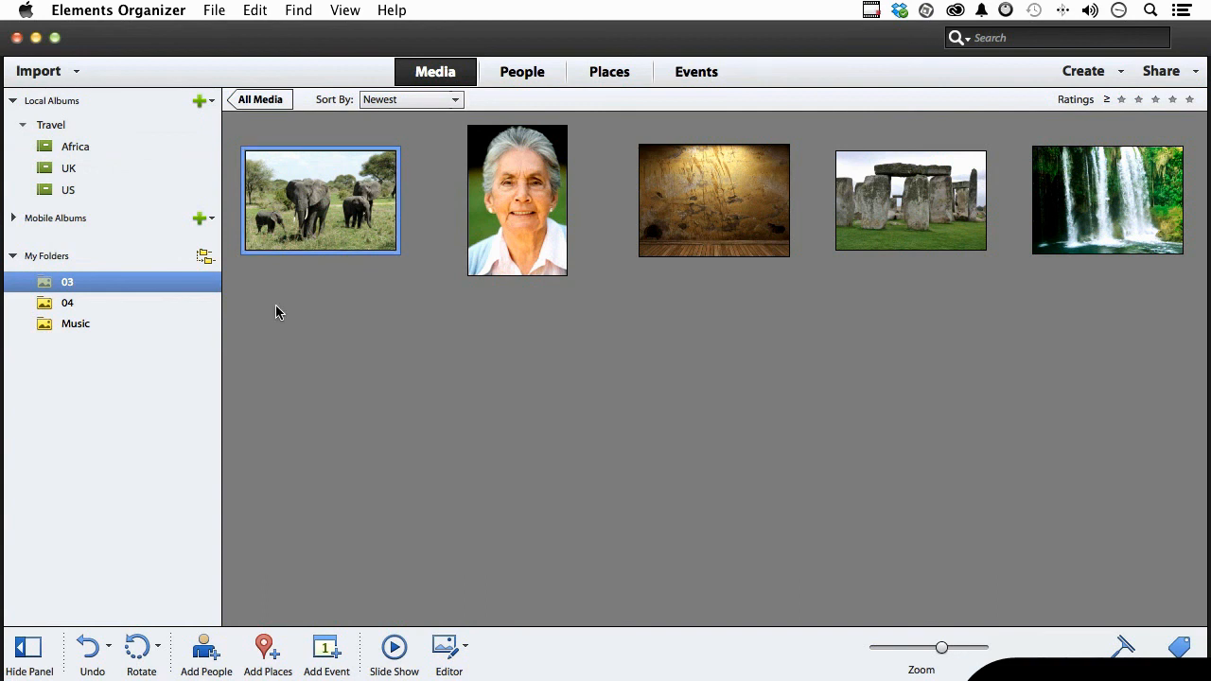
{"action": "mouse_move", "coordinate": [290, 307]}
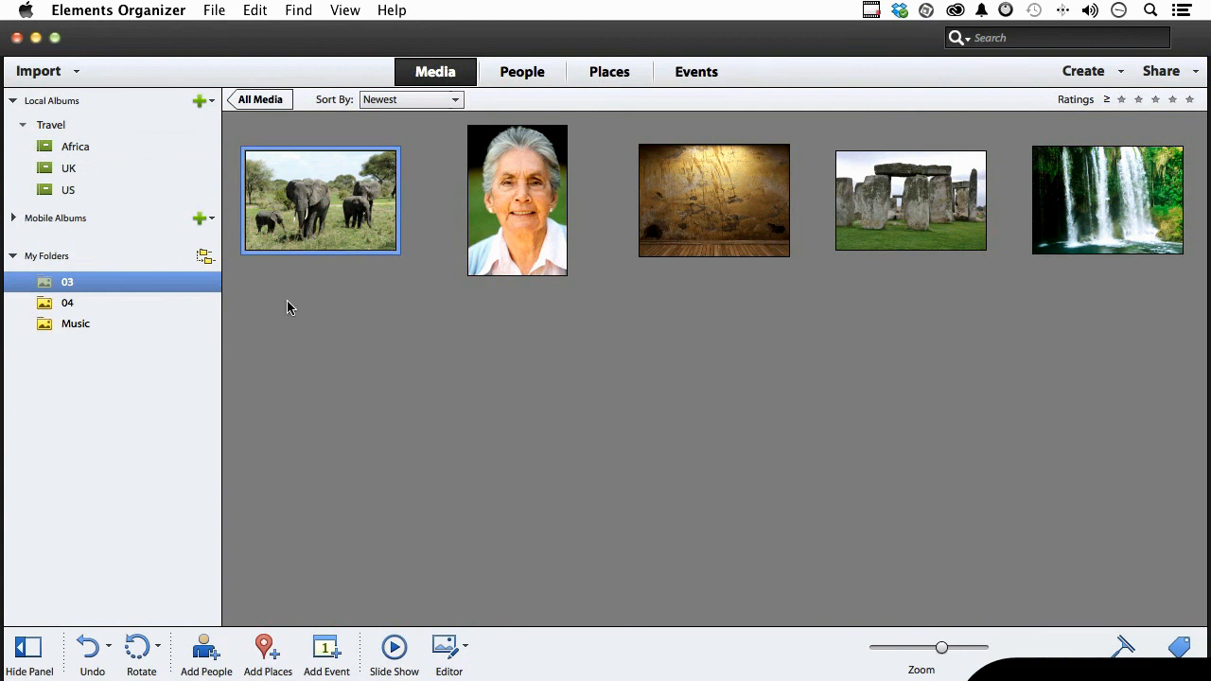
{"action": "left_click", "coordinate": [911, 199]}
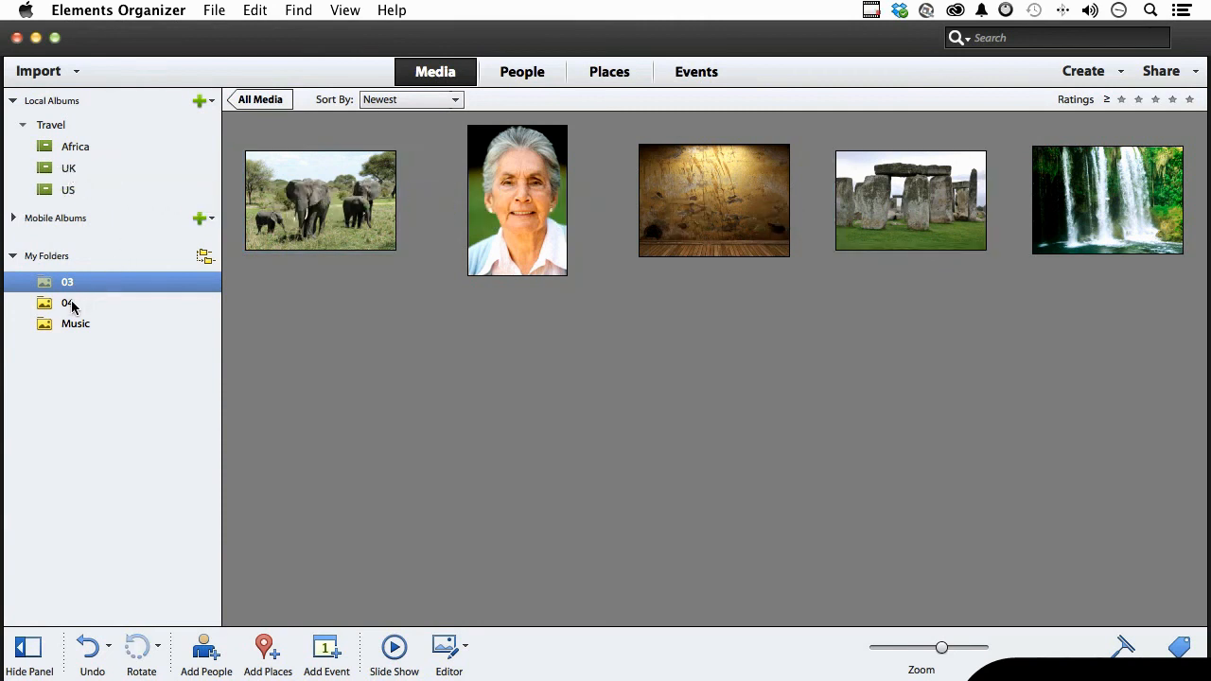
Select a cyclist photo in folder 04, then view the Africa album's elephant photo
{"action": "left_click", "coordinate": [68, 302]}
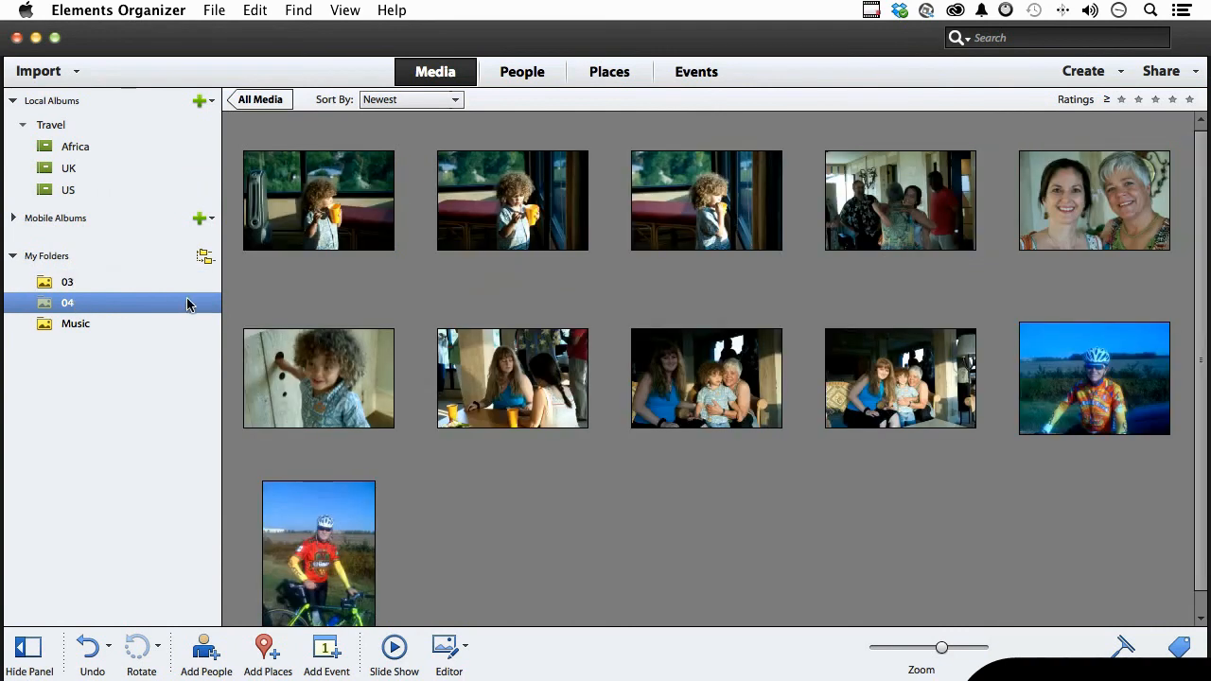
{"action": "left_click", "coordinate": [1095, 379]}
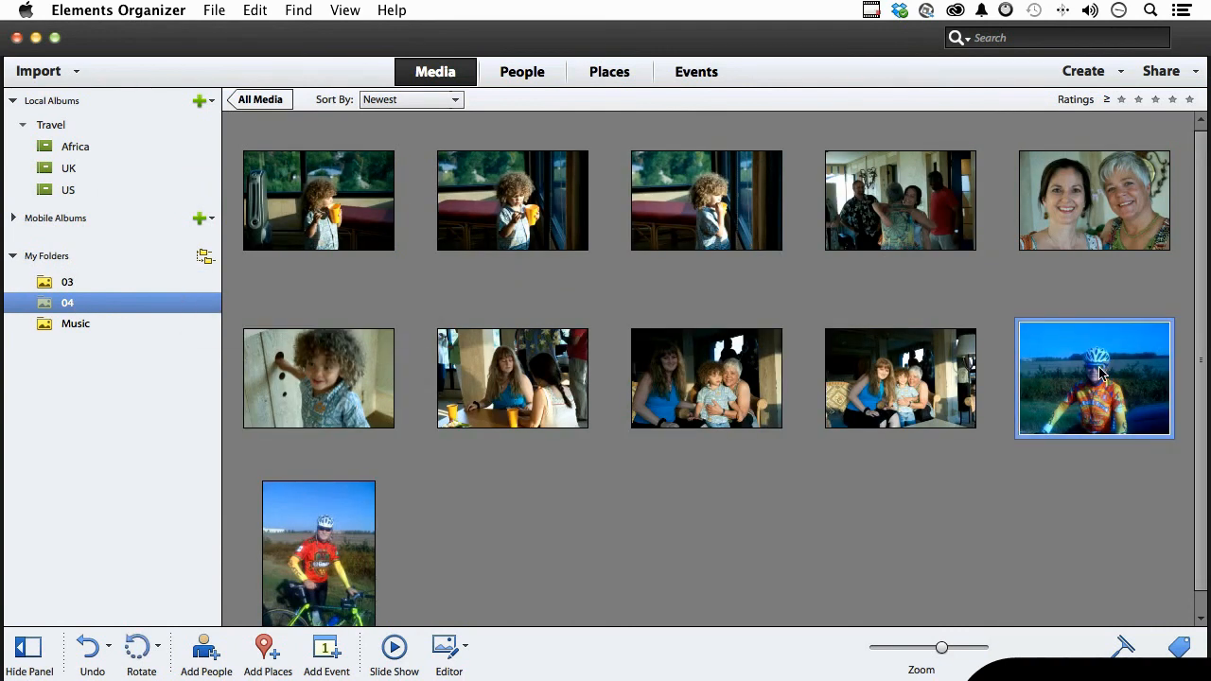
{"action": "mouse_move", "coordinate": [317, 538]}
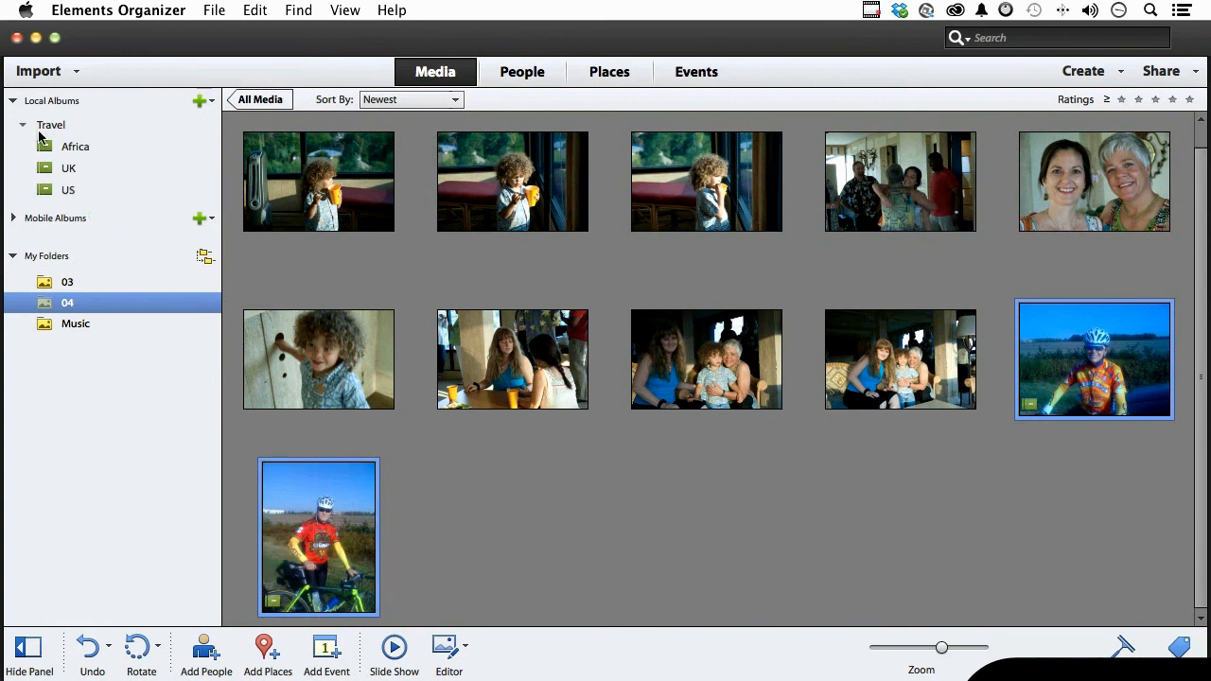
{"action": "left_click", "coordinate": [22, 124]}
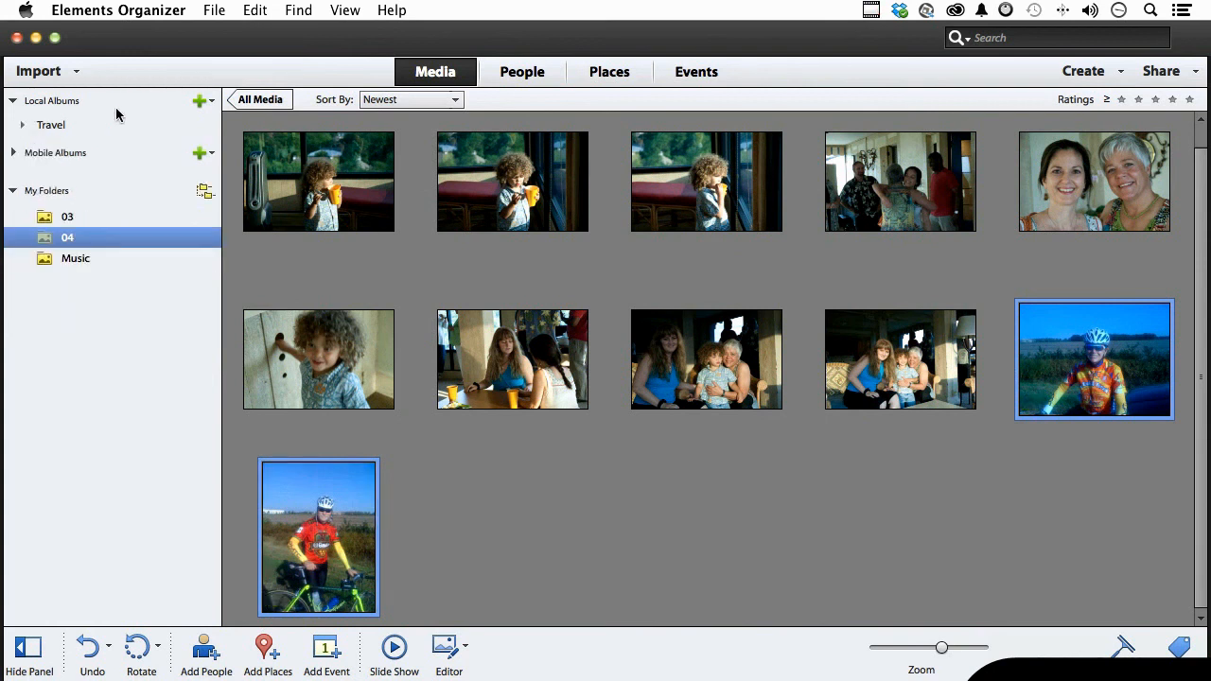
{"action": "mouse_move", "coordinate": [505, 586]}
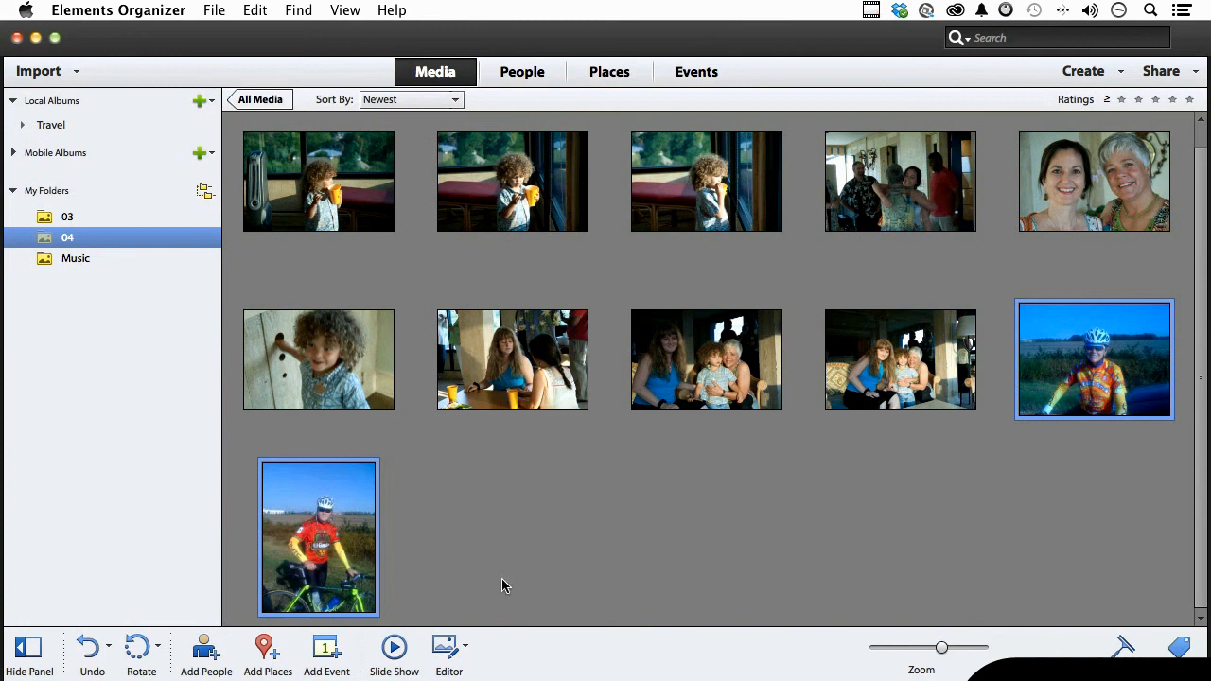
{"action": "mouse_move", "coordinate": [508, 586]}
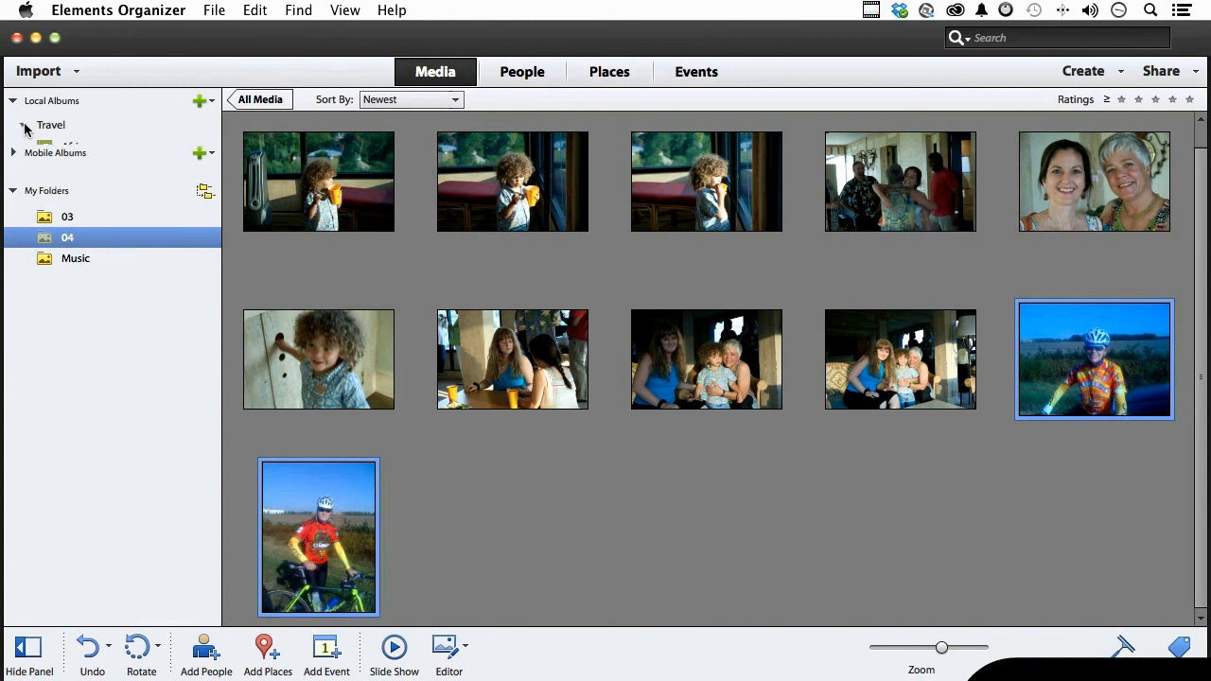
{"action": "left_click", "coordinate": [74, 146]}
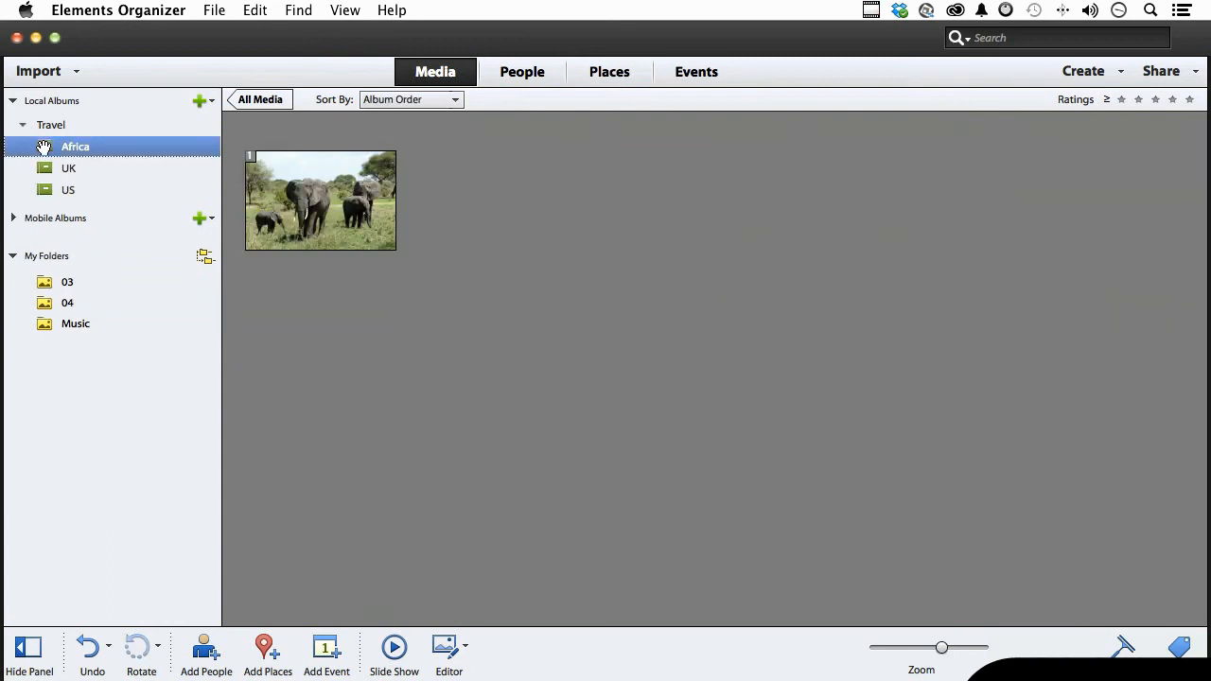
{"action": "left_click", "coordinate": [68, 168]}
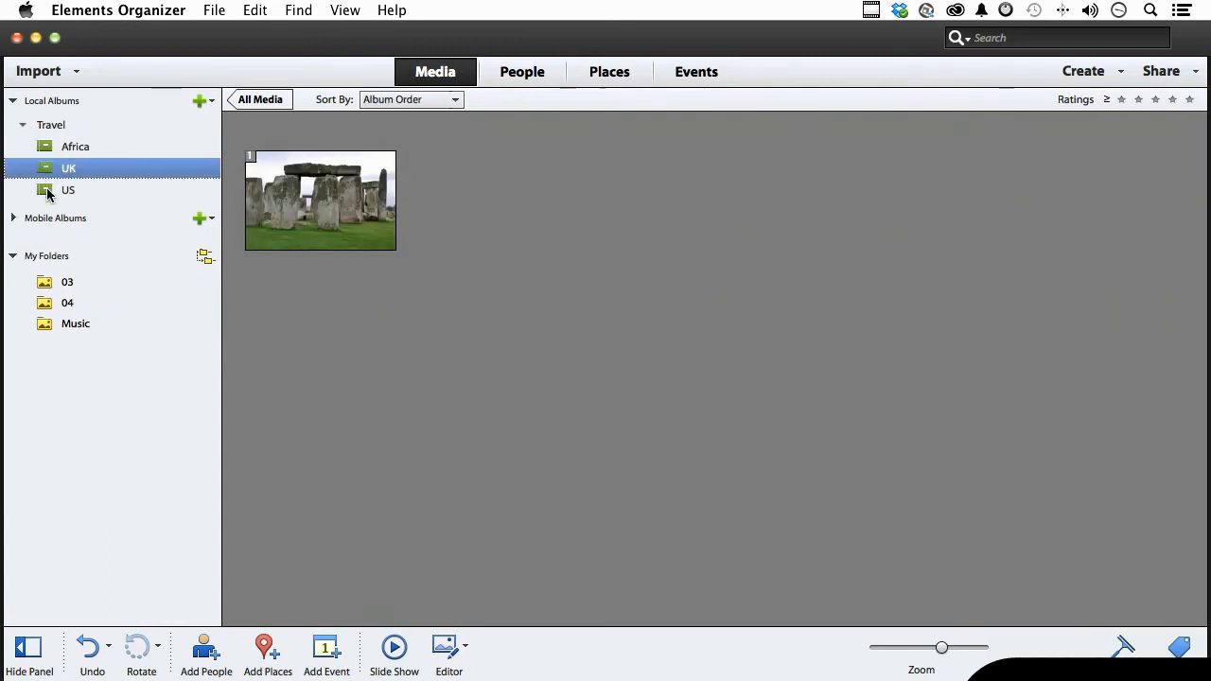
{"action": "left_click", "coordinate": [67, 189]}
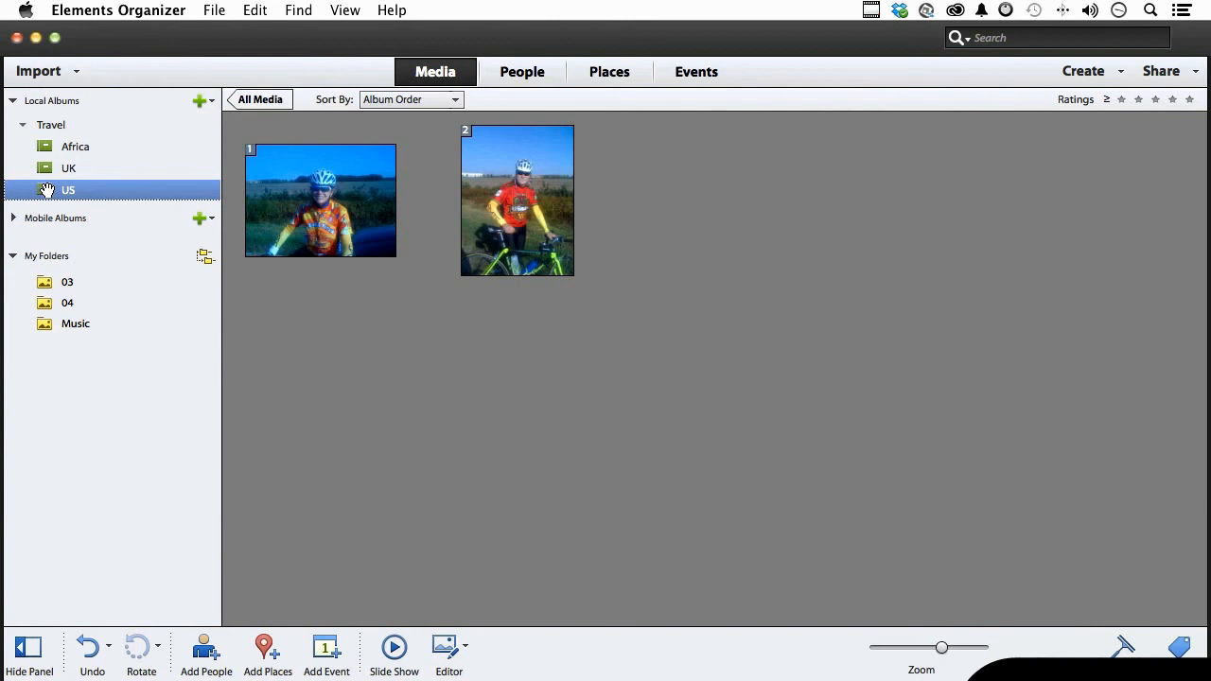
{"action": "mouse_move", "coordinate": [62, 304]}
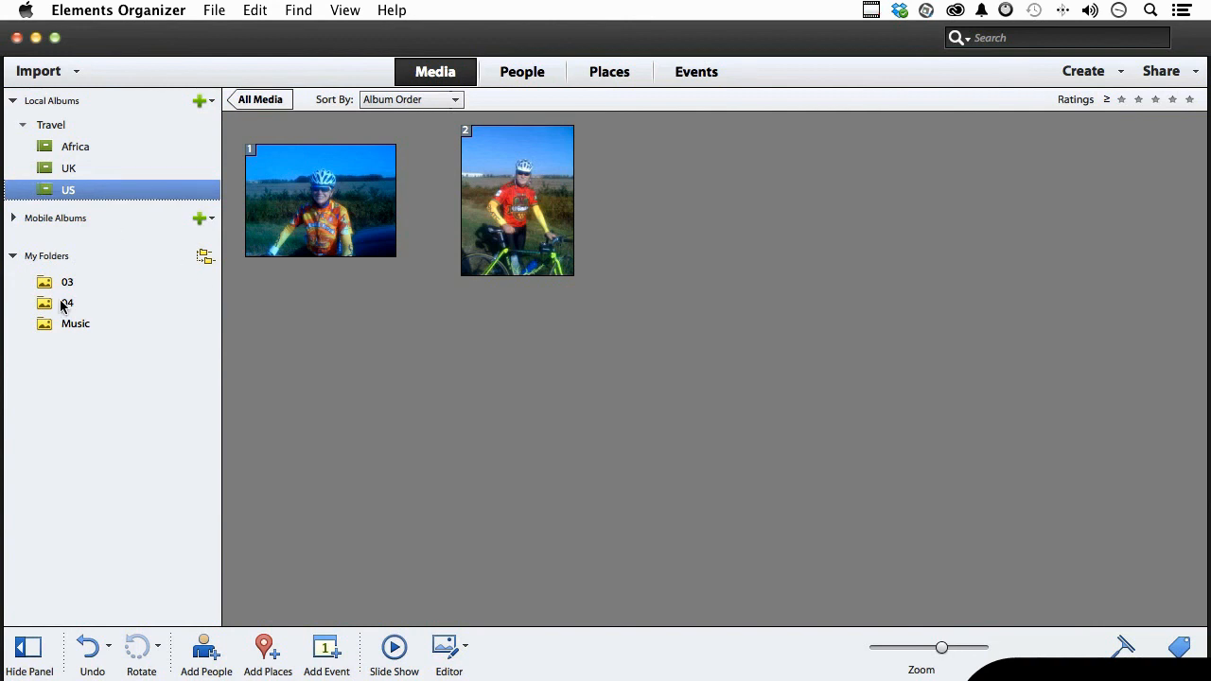
{"action": "left_click", "coordinate": [67, 303]}
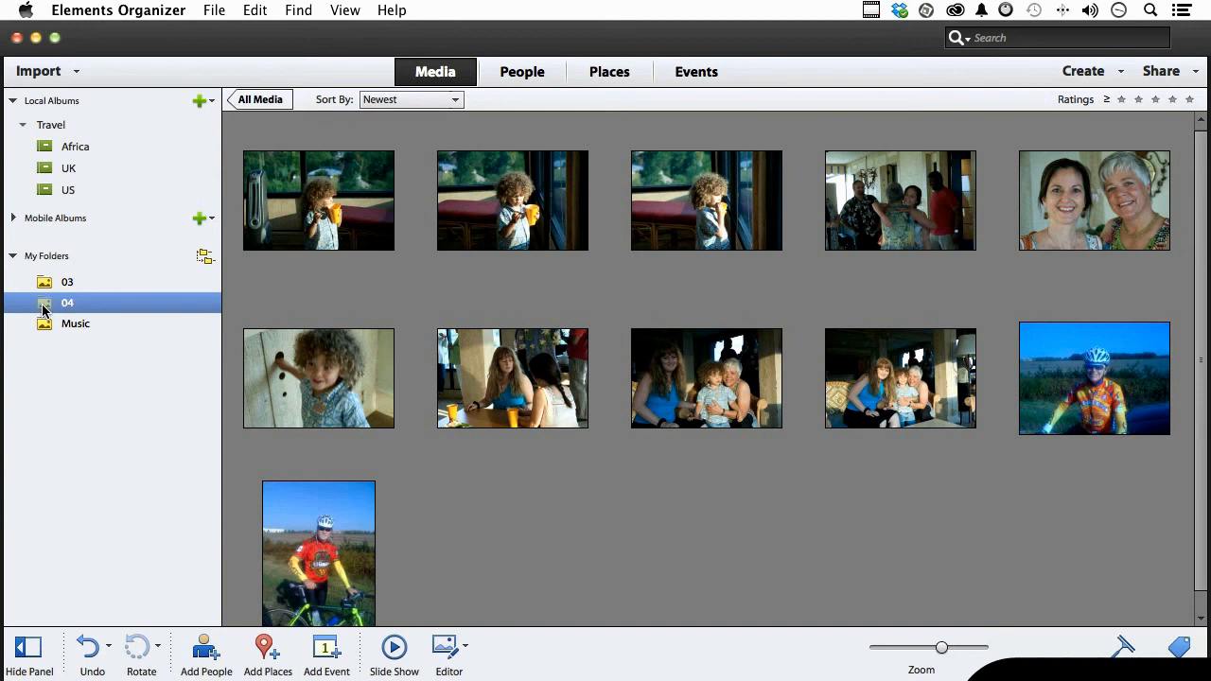
Make an instant album from folder 04 and view its eleven photos
{"action": "right_click", "coordinate": [67, 302]}
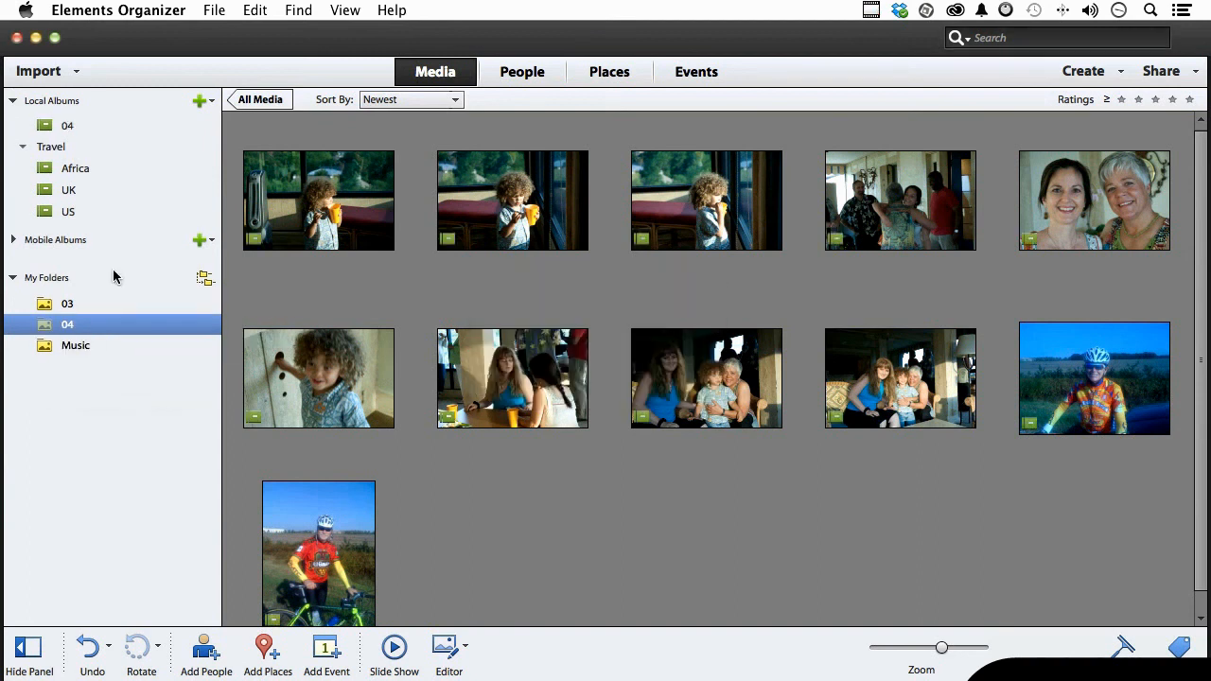
{"action": "left_click", "coordinate": [66, 125]}
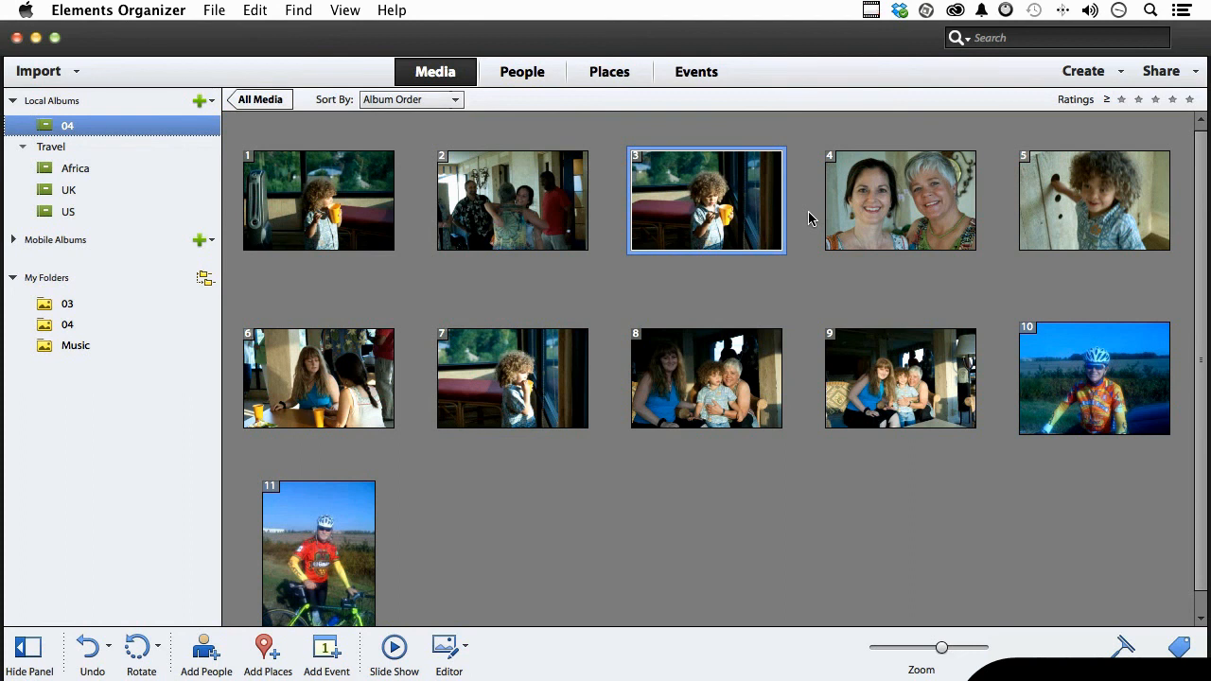
{"action": "mouse_move", "coordinate": [659, 155]}
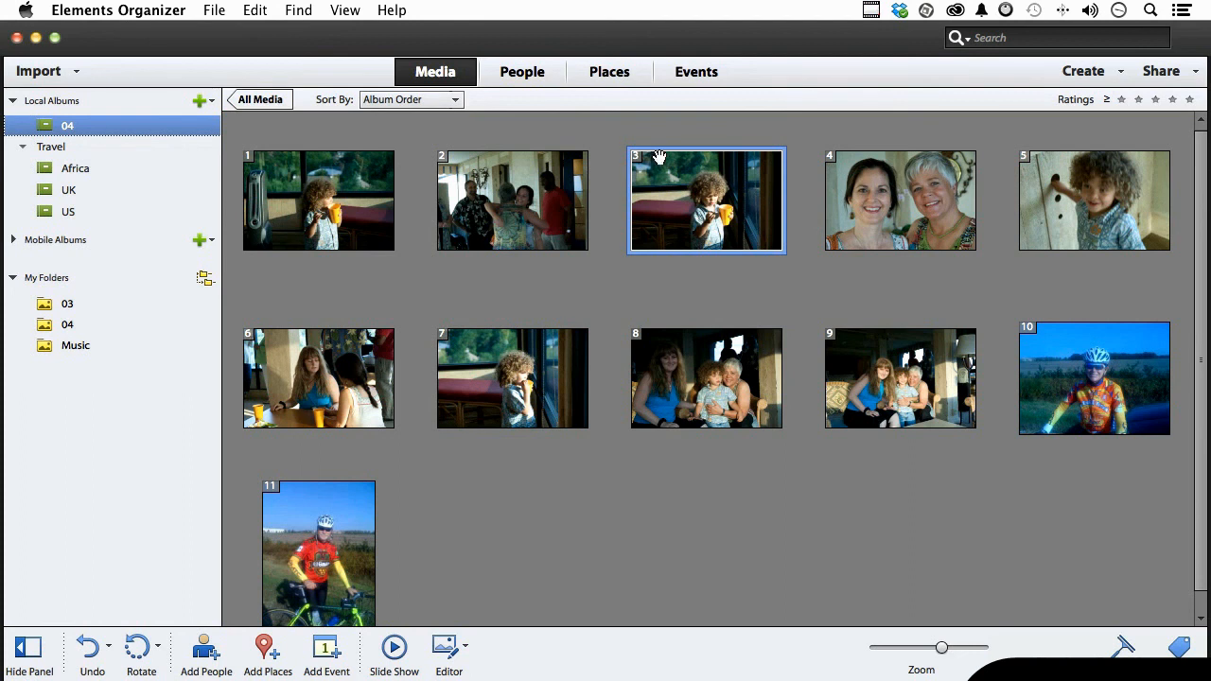
Delete the 04 album from Local Albums, confirming the deletion
{"action": "right_click", "coordinate": [66, 125]}
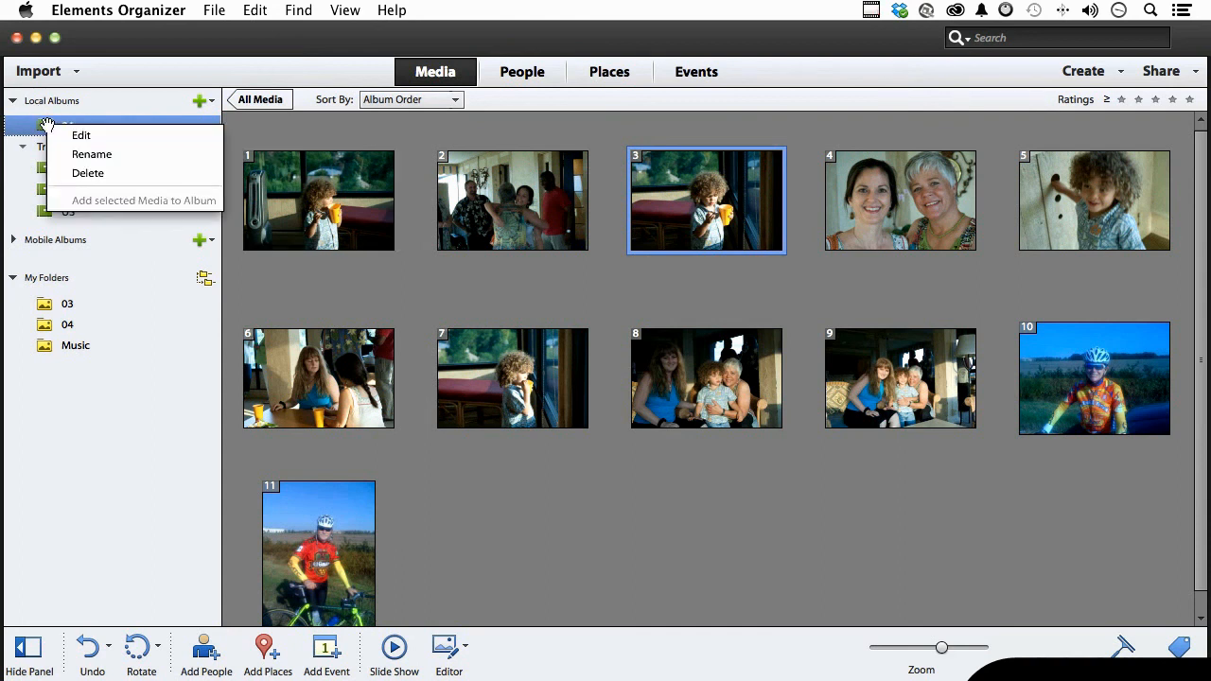
{"action": "left_click", "coordinate": [87, 173]}
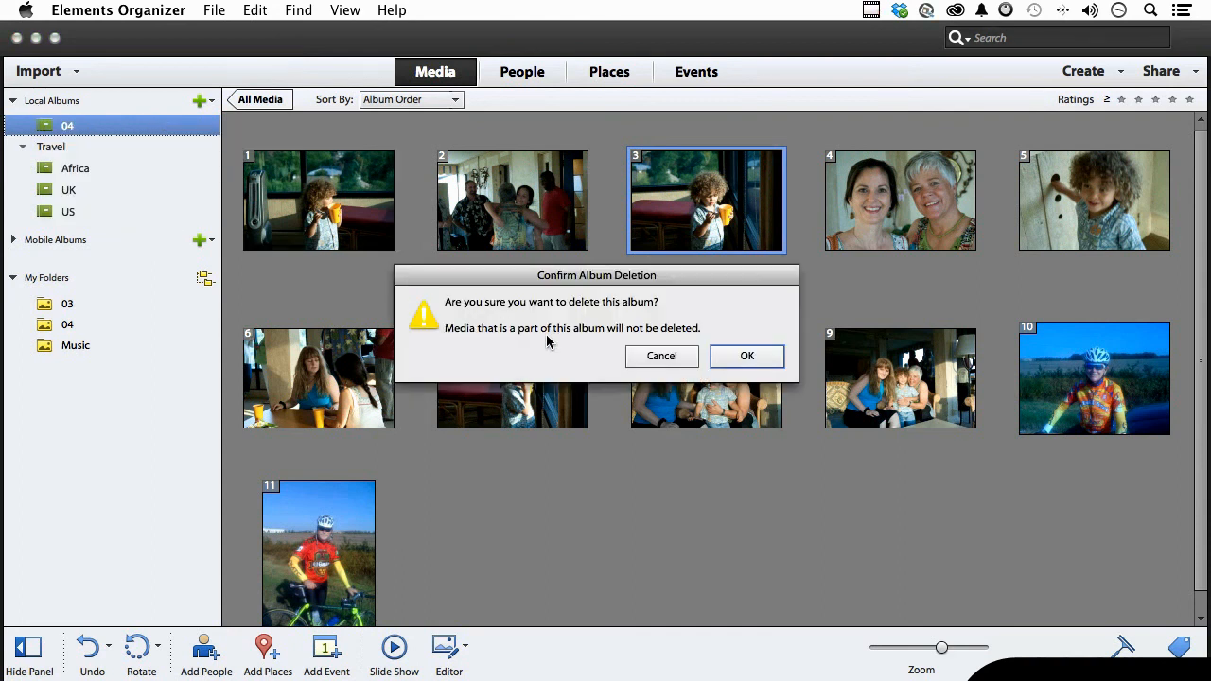
{"action": "mouse_move", "coordinate": [508, 347]}
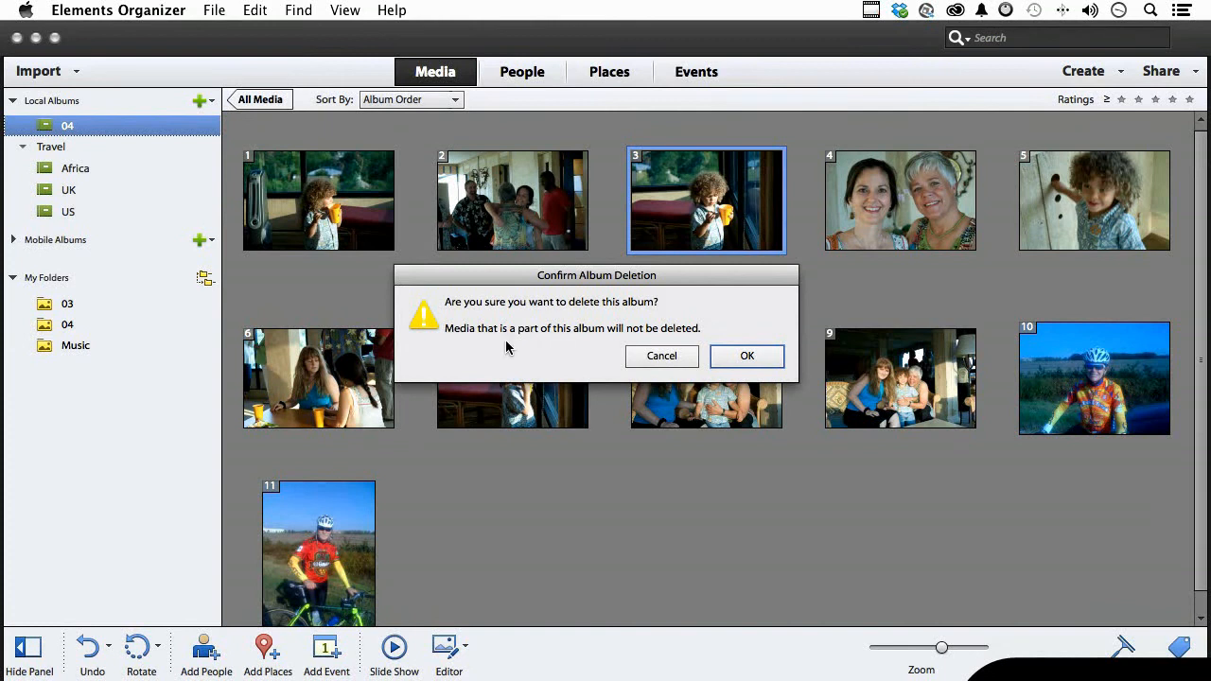
{"action": "mouse_move", "coordinate": [720, 347]}
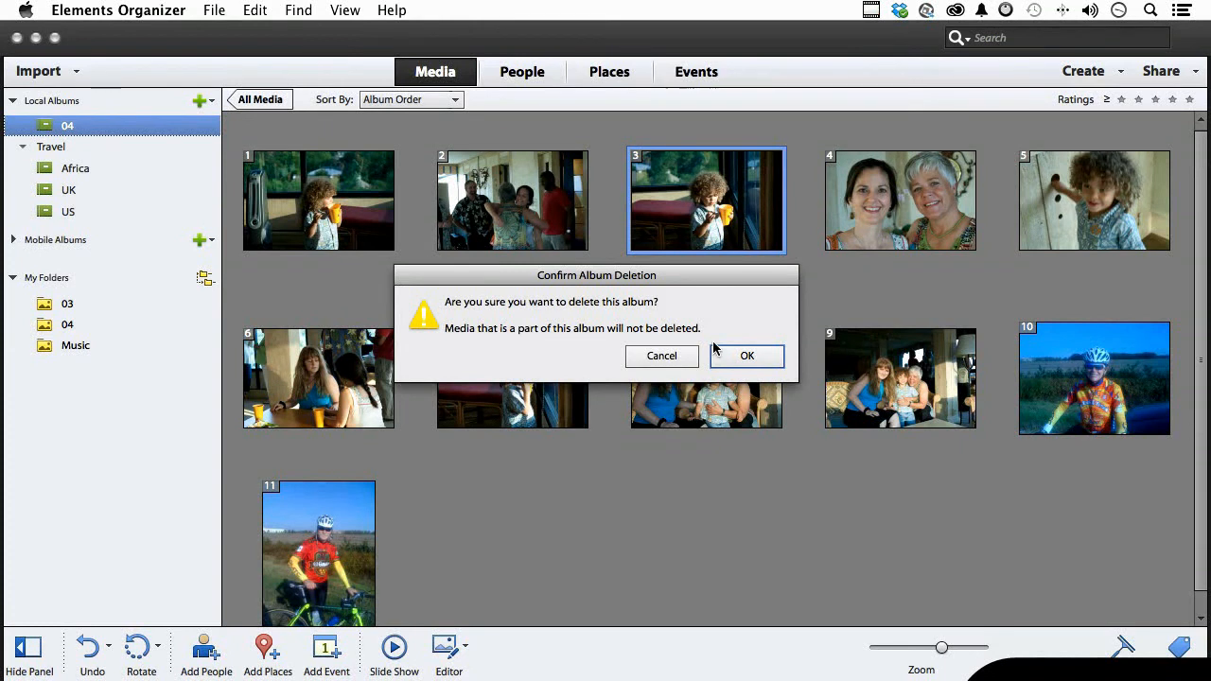
{"action": "left_click", "coordinate": [747, 356]}
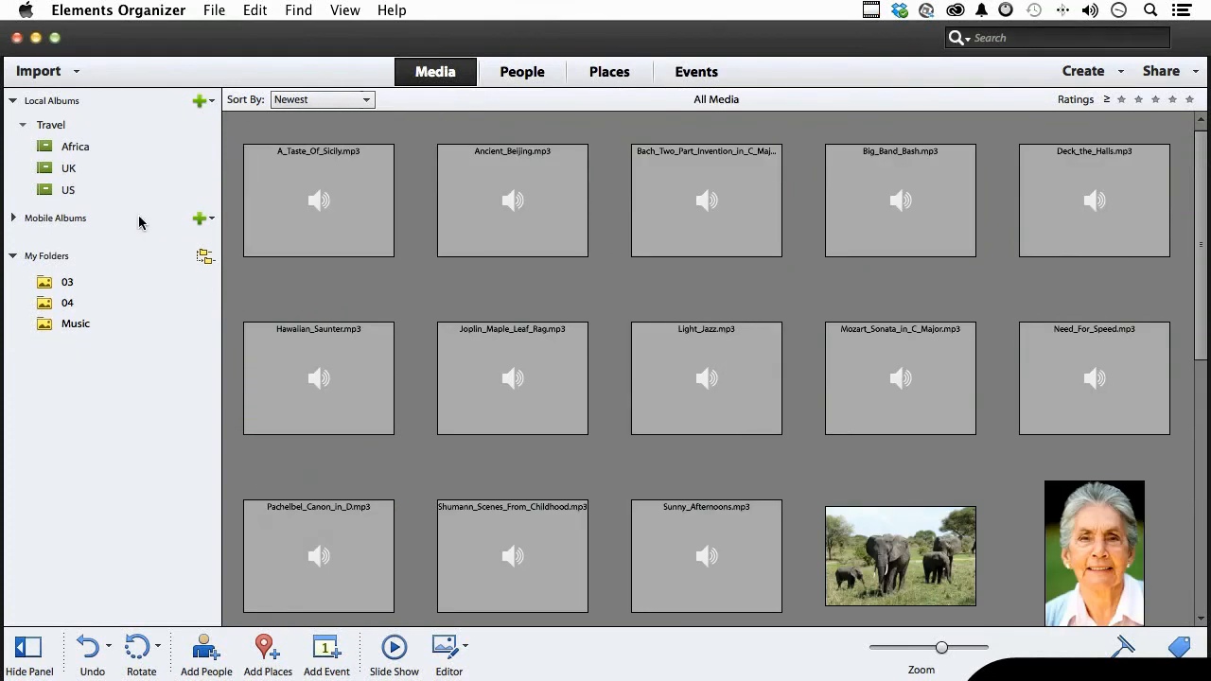
Delete the Travel category with its albums, then show folder 03's photos
{"action": "left_click", "coordinate": [51, 124]}
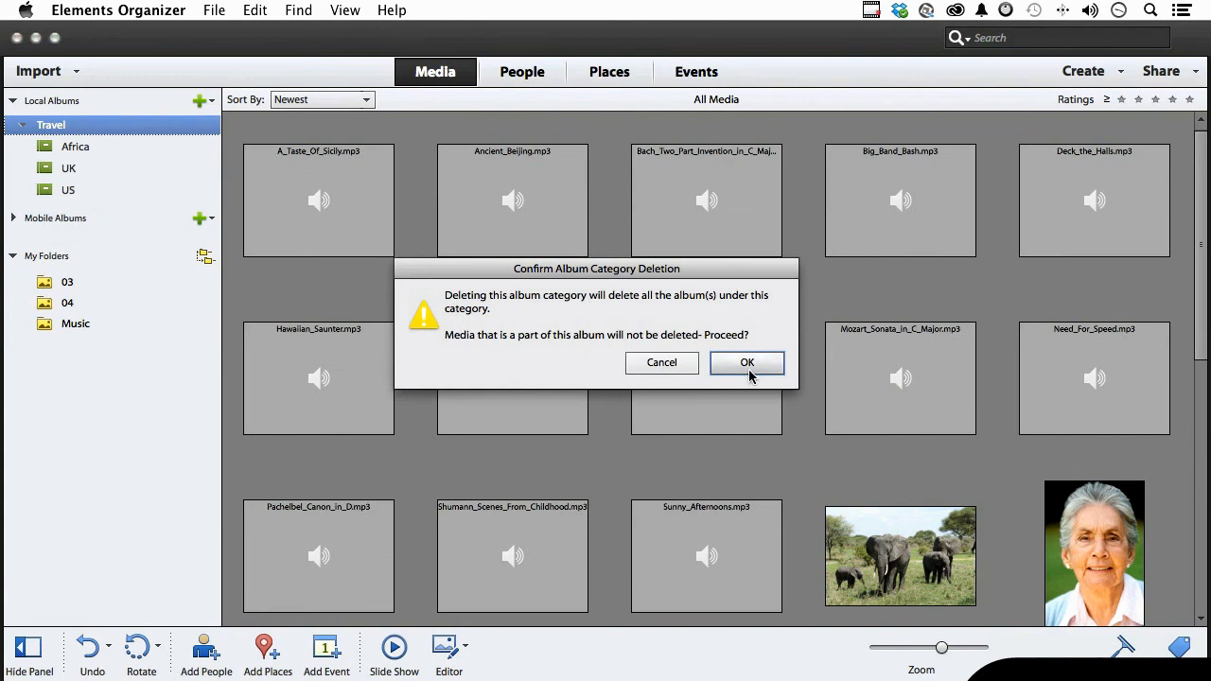
{"action": "left_click", "coordinate": [746, 362]}
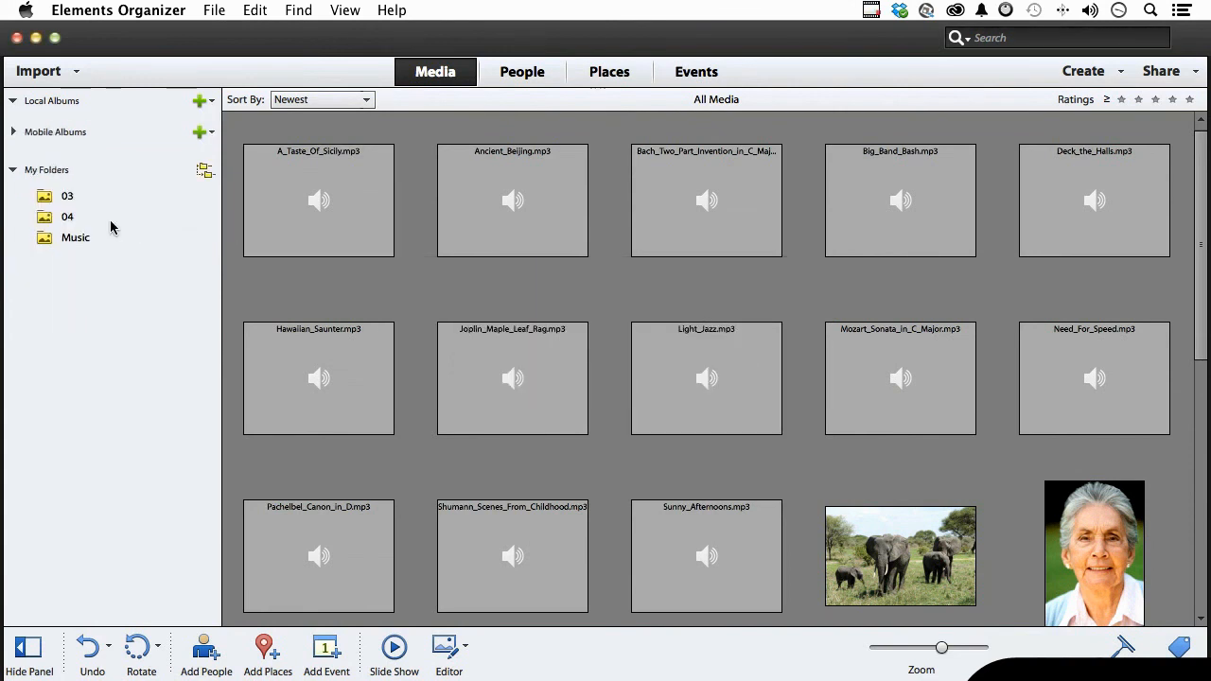
{"action": "left_click", "coordinate": [67, 196]}
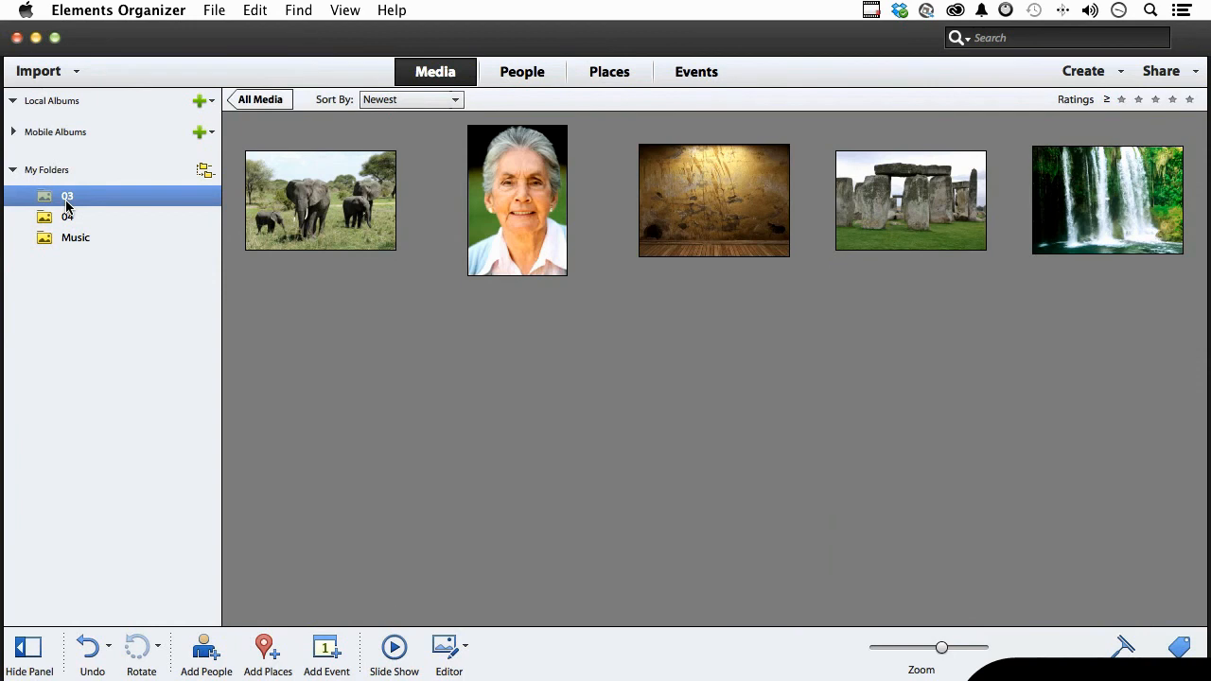